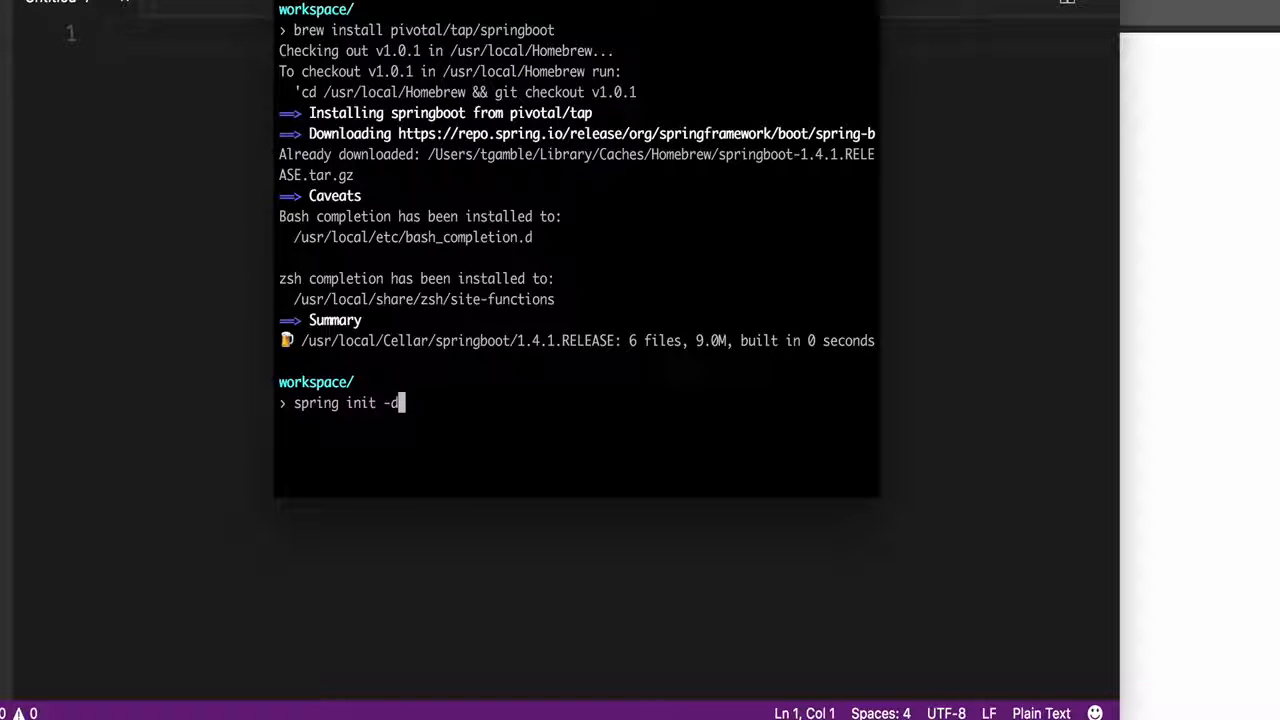
Run spring init with -d=web, --build=gradle and -x reactBoot to scaffold the project
type("=web -")
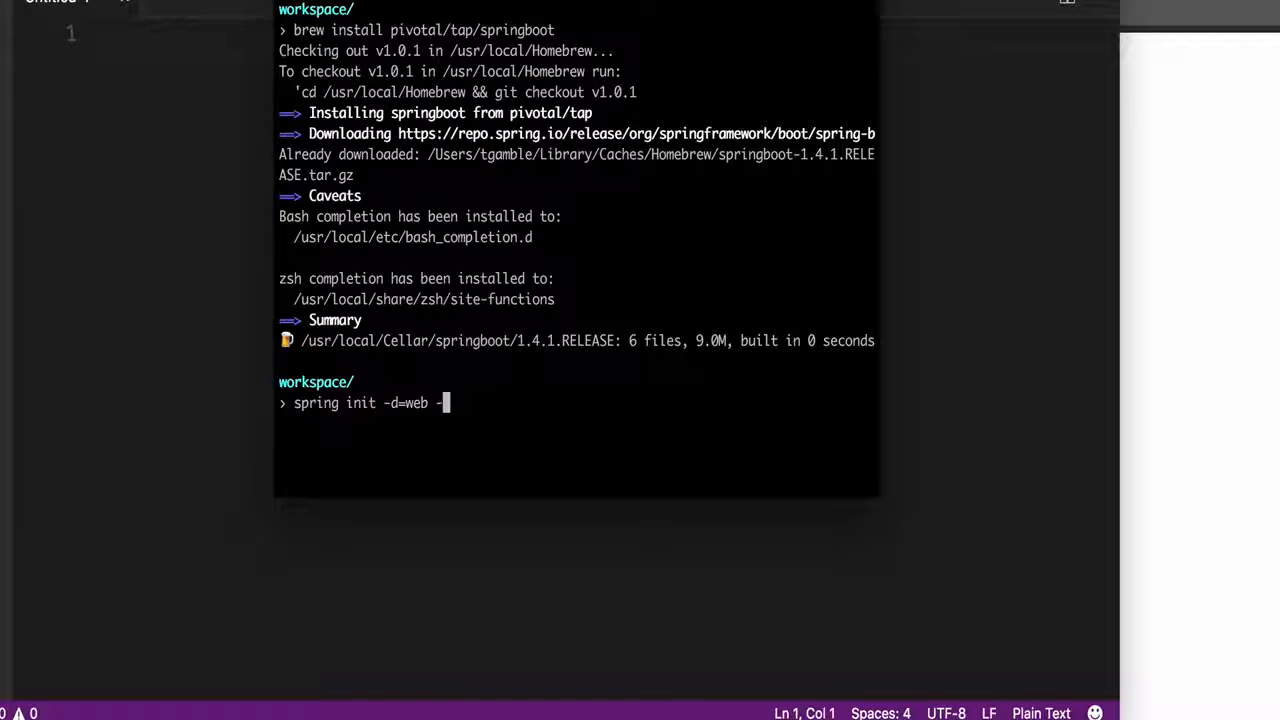
type("-build-")
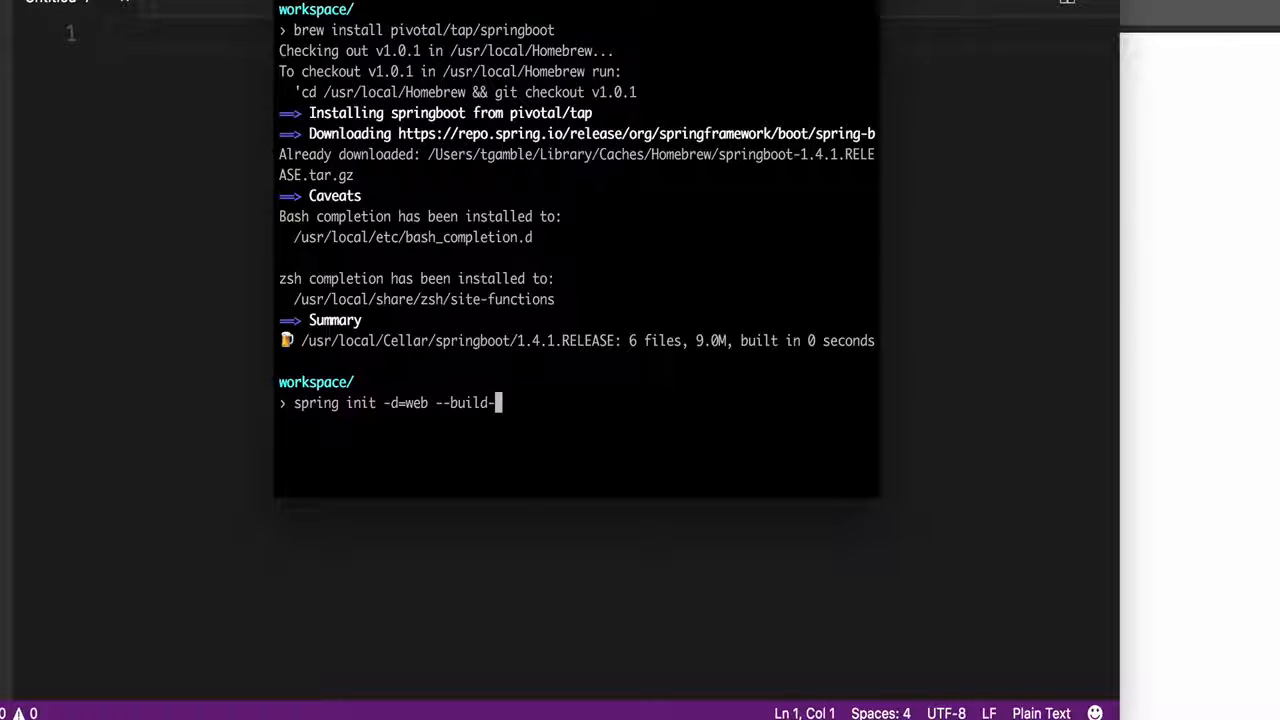
type("gradle")
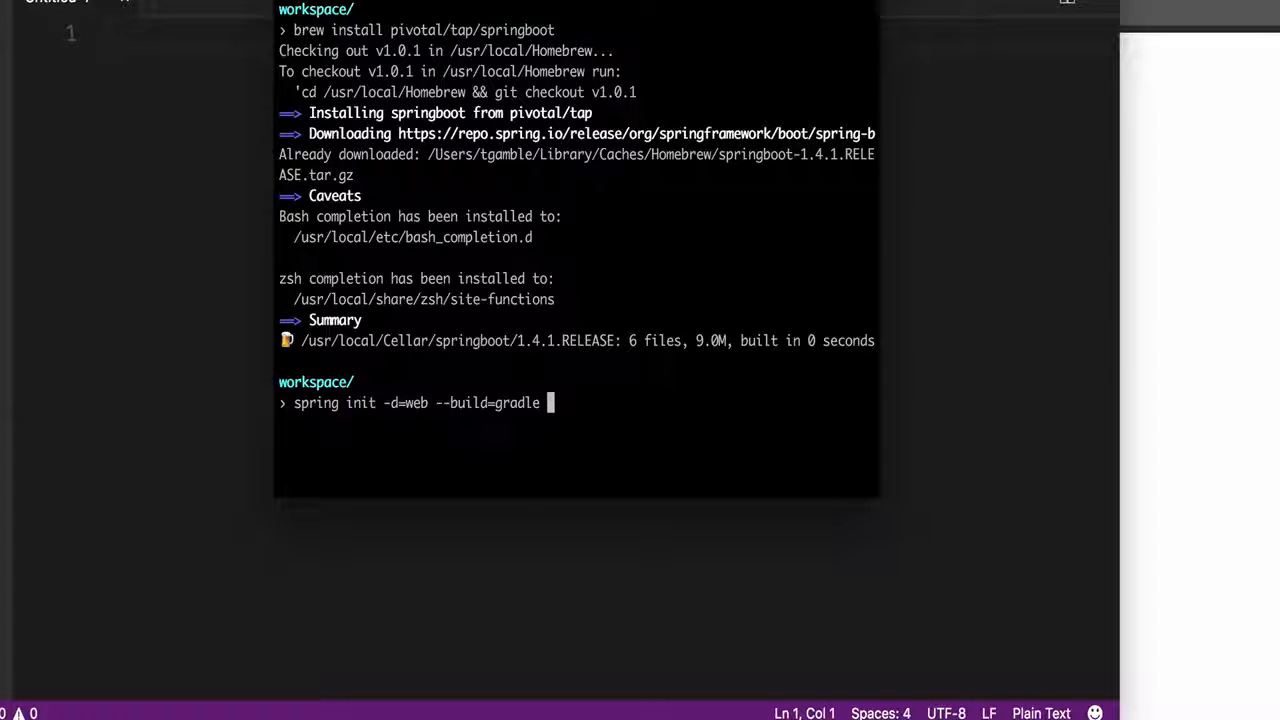
type("-x reactBoot")
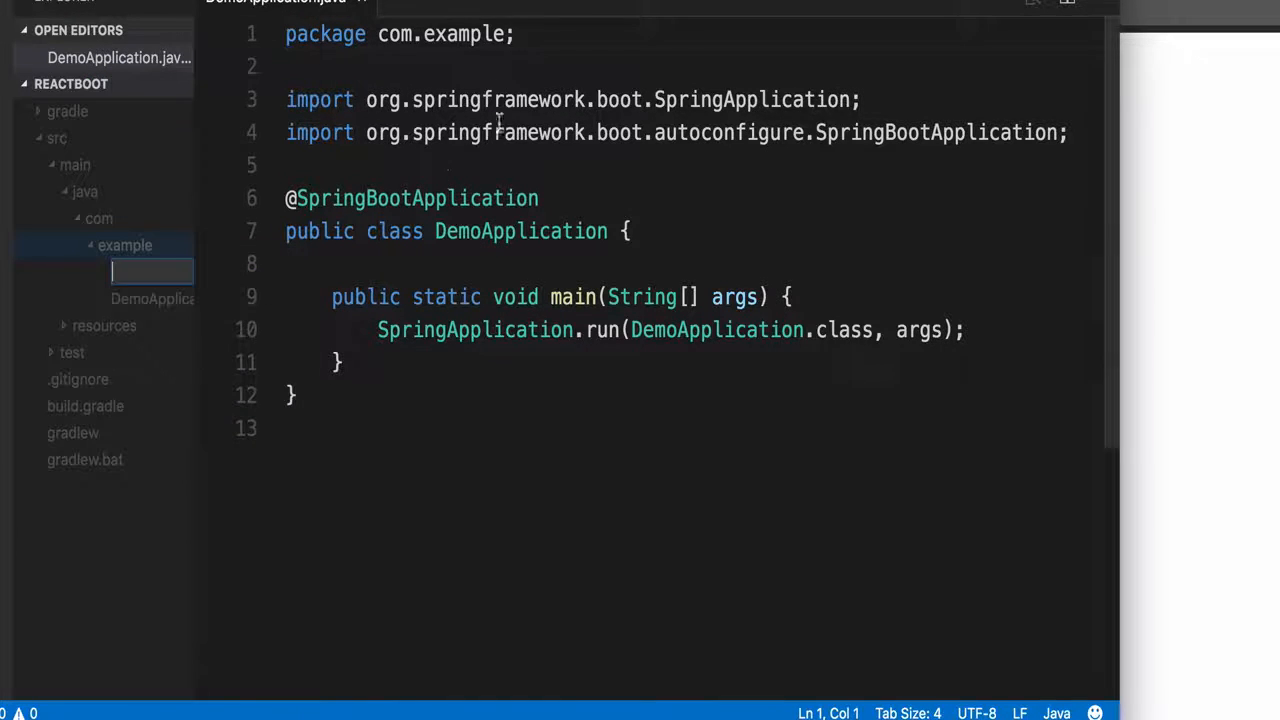
type("DemoContro")
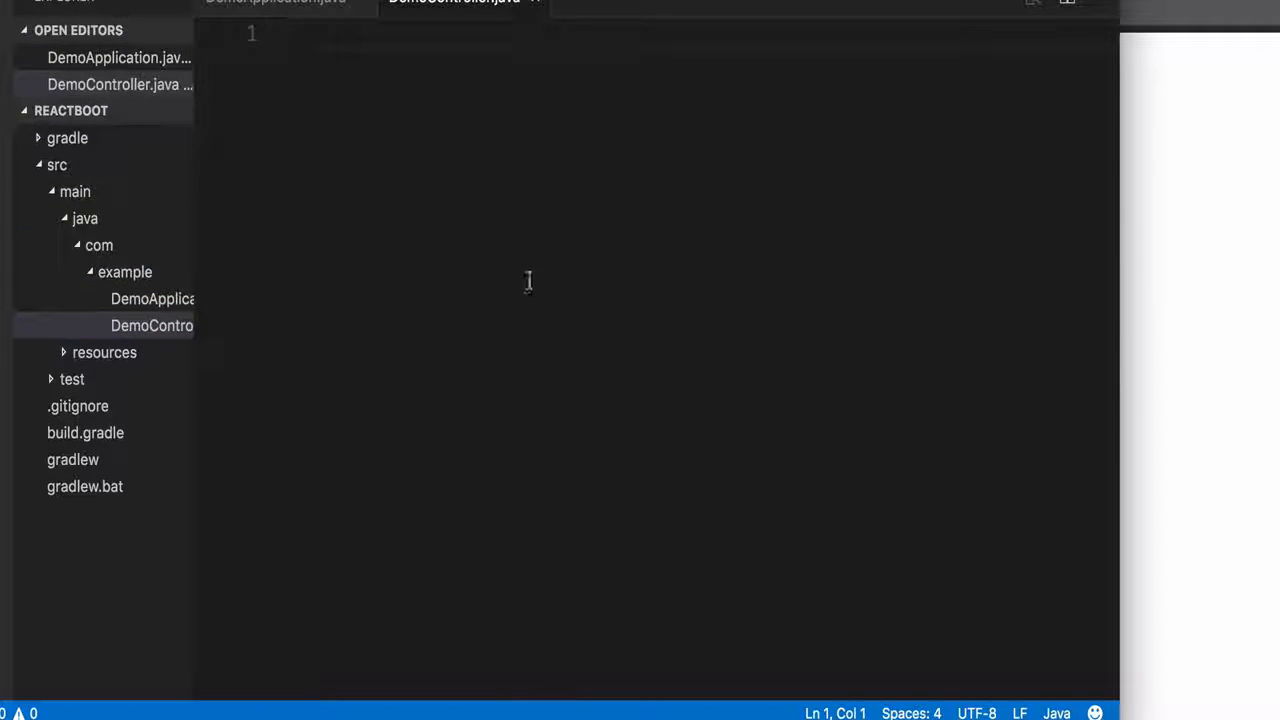
type("con")
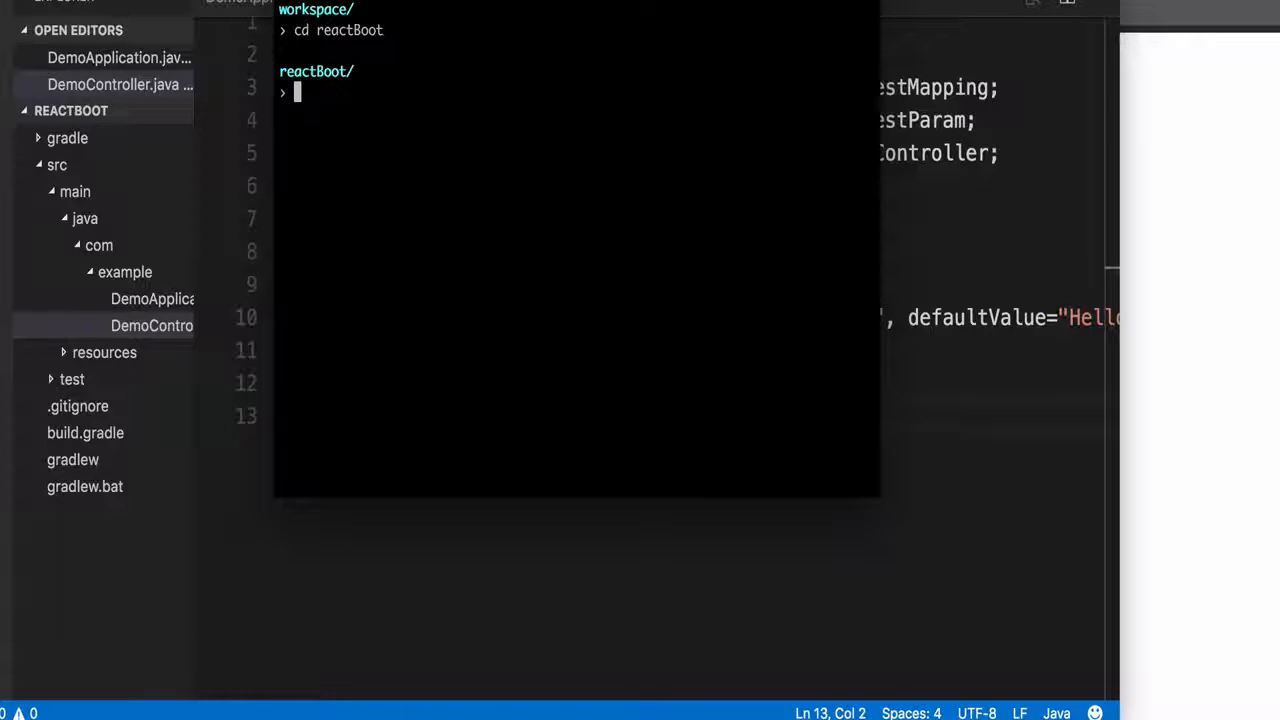
type("./gradle")
type("localhost:8080/echo?request=te")
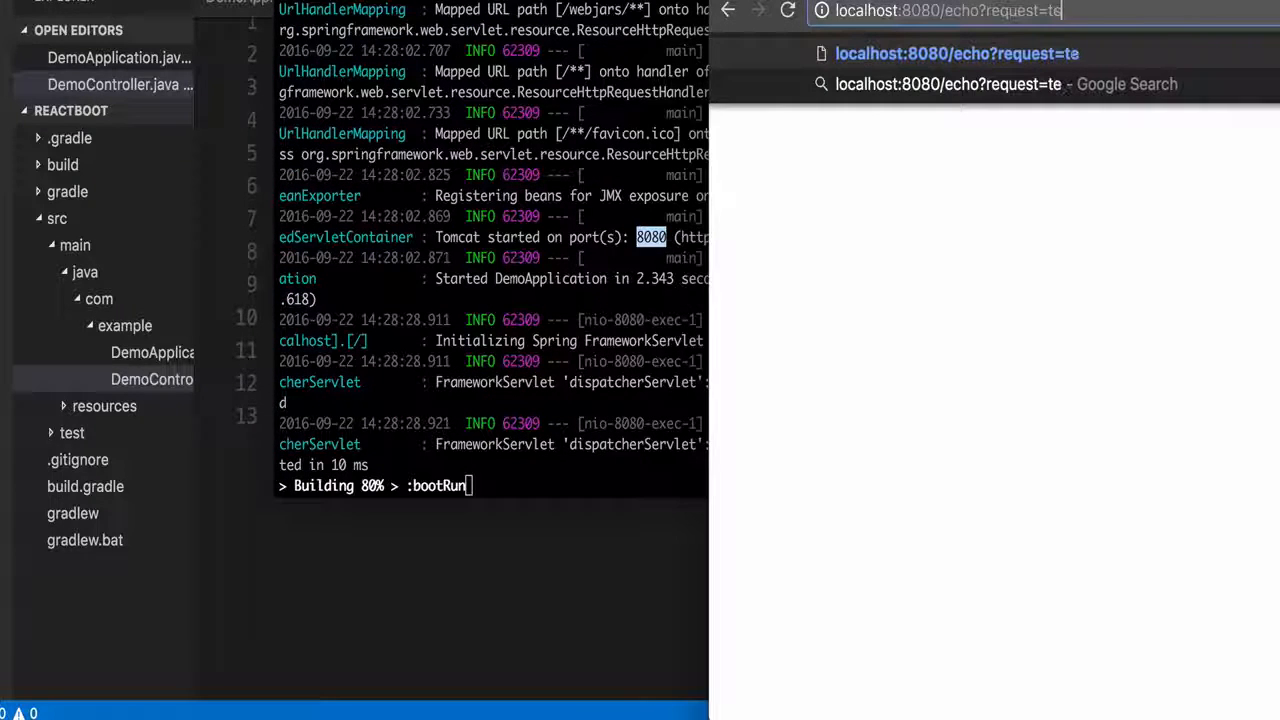
Request localhost:8080/echo?request=foo and see foo echoed back
key("Backspace")
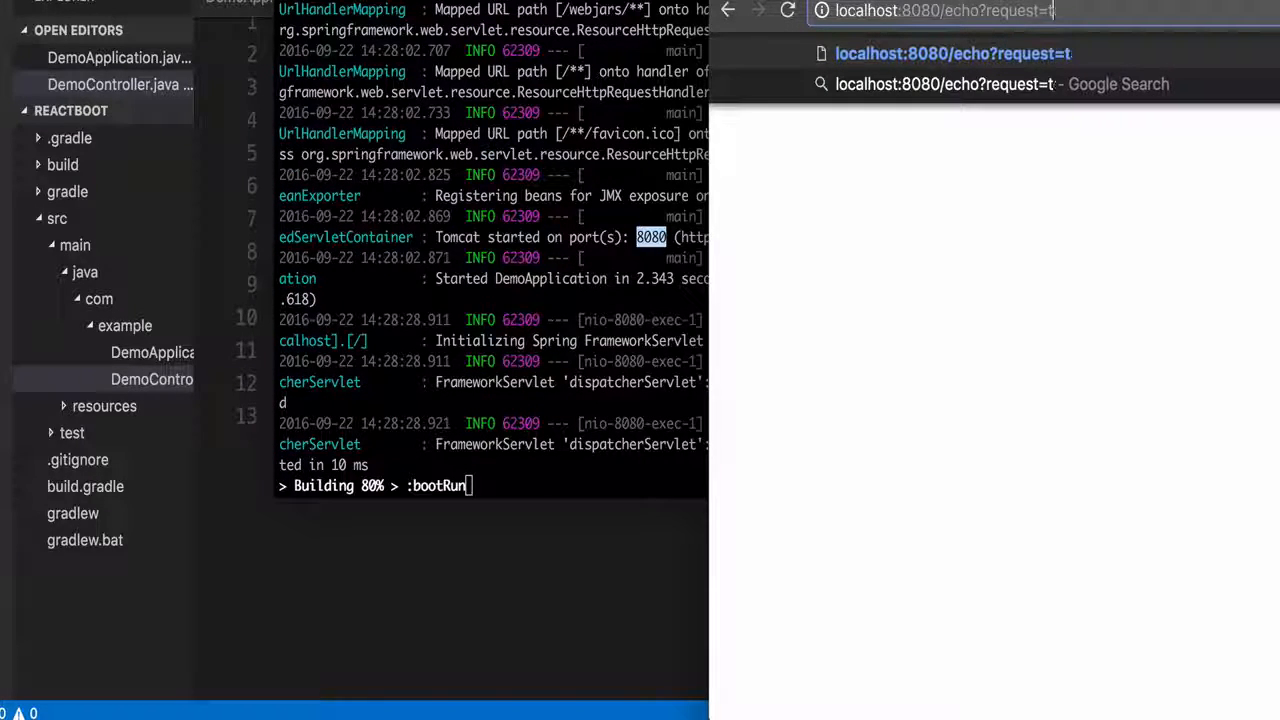
type("foo")
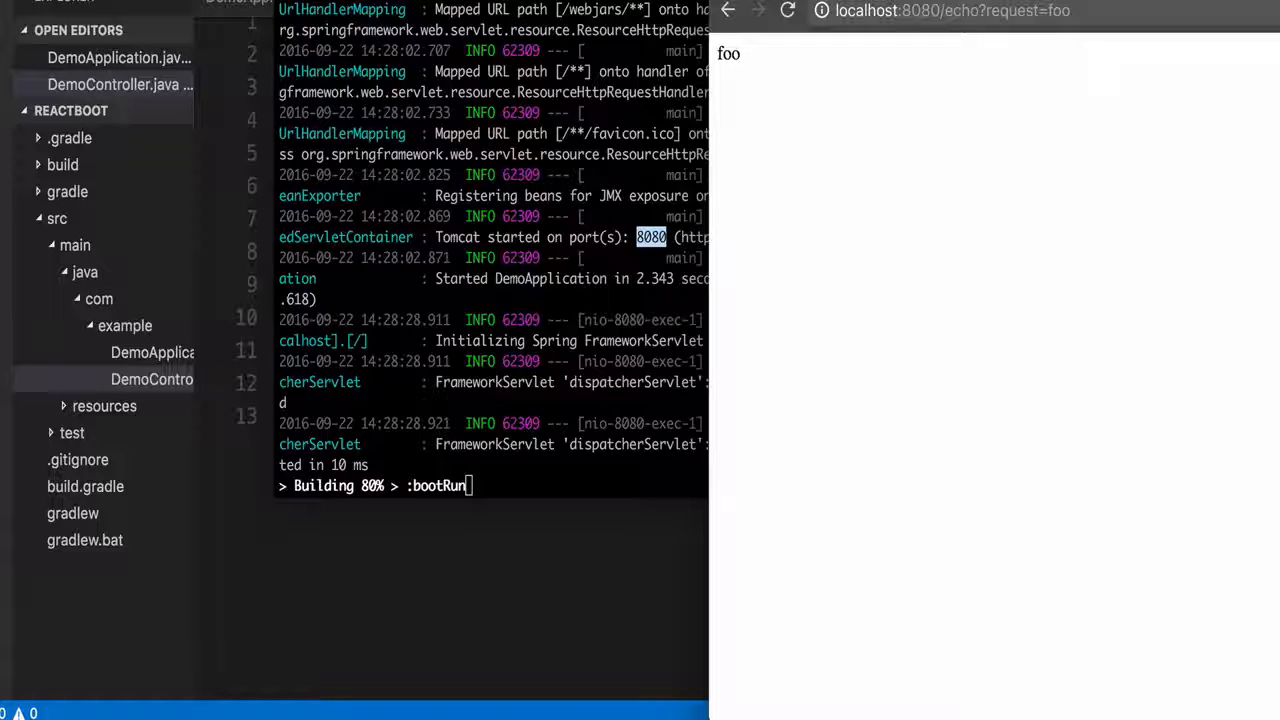
mouse_move(520, 252)
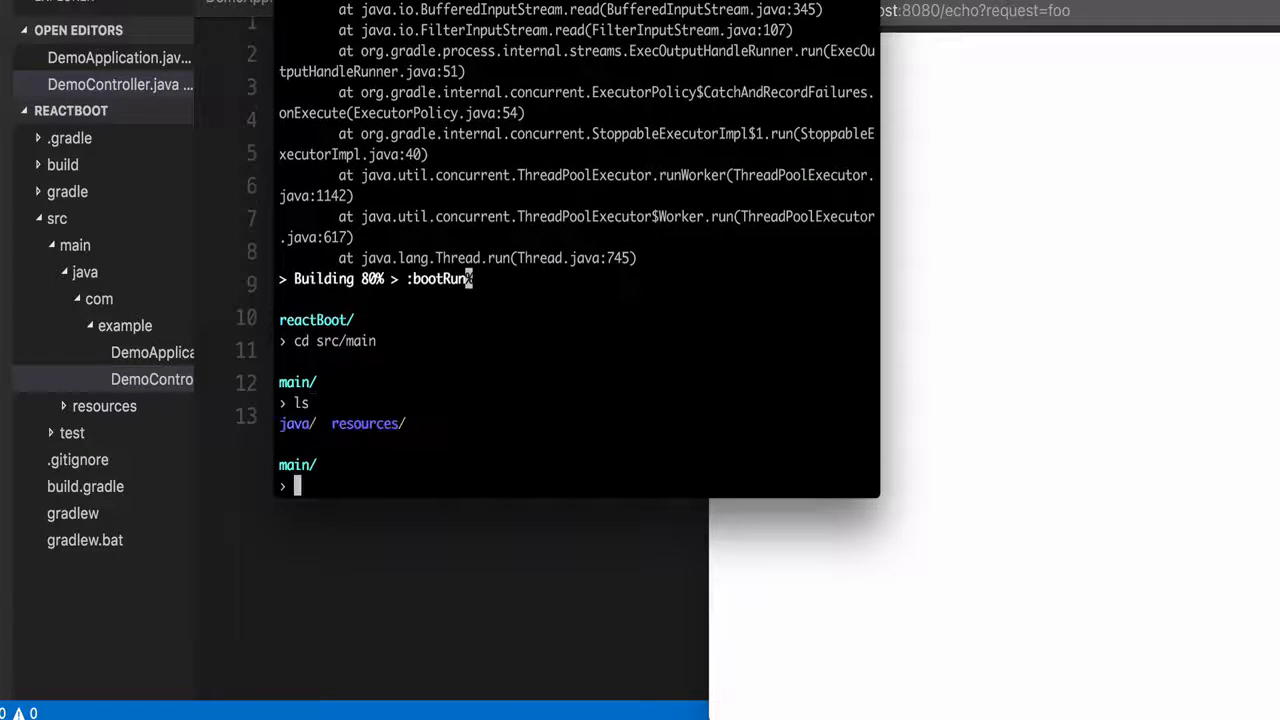
Install create-react-app globally with npm
type("npm install -g create")
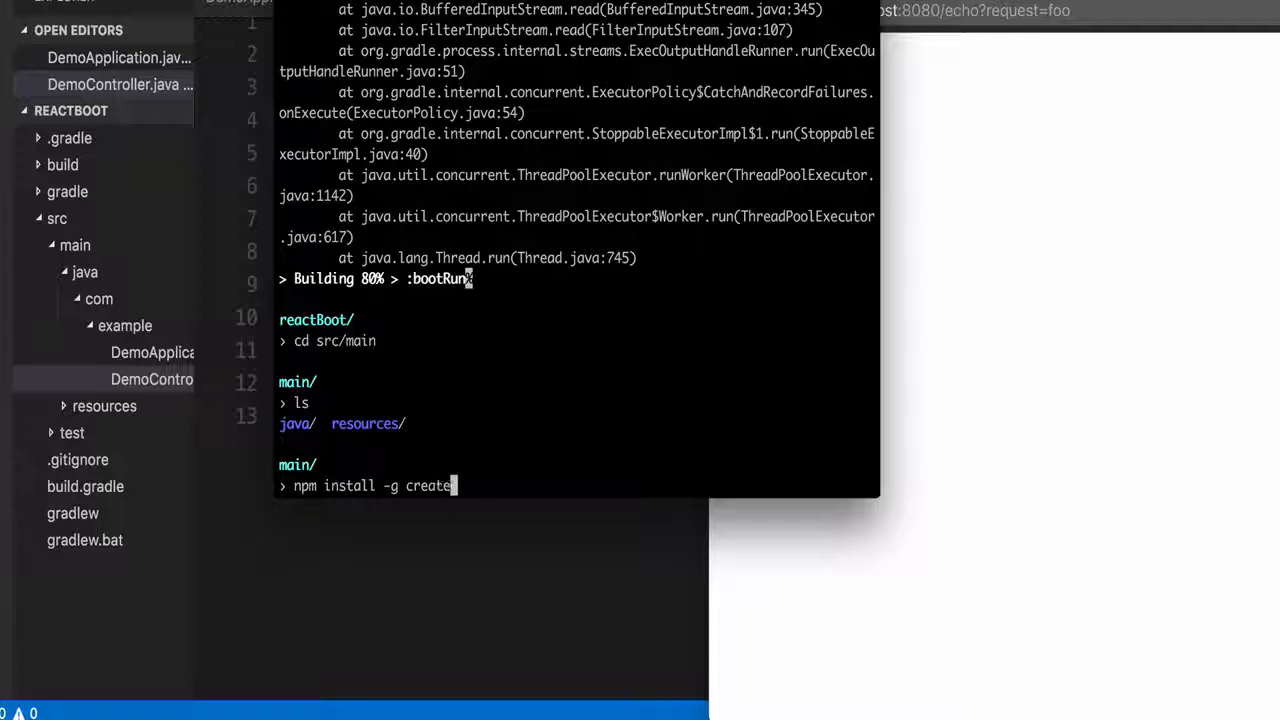
type("-reacte")
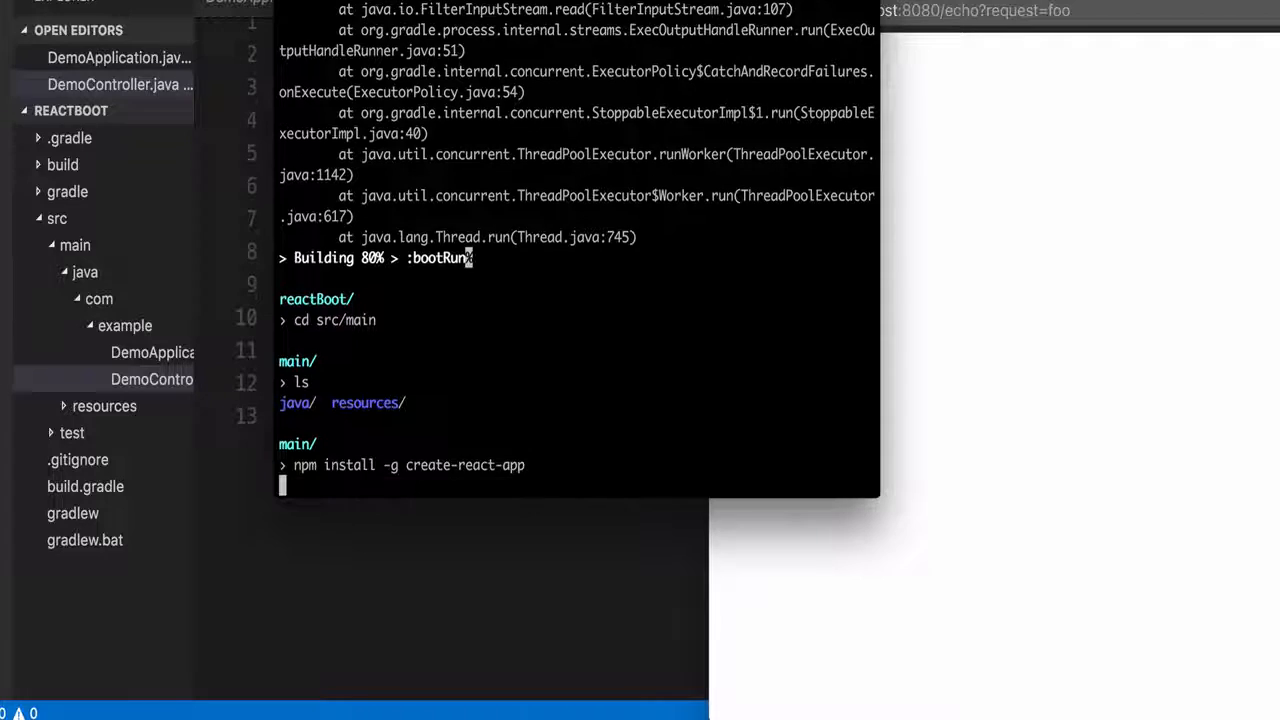
type("crr")
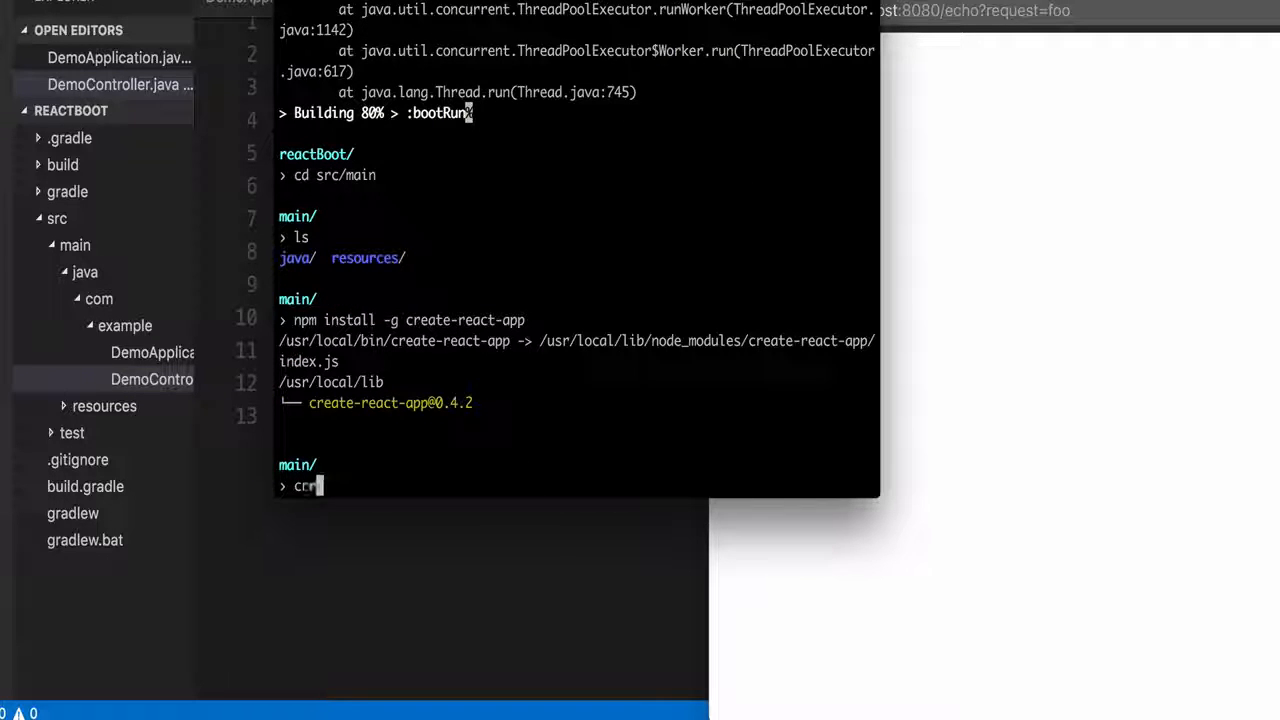
Generate a React app named script with create-react-app and cd into it
type("create op")
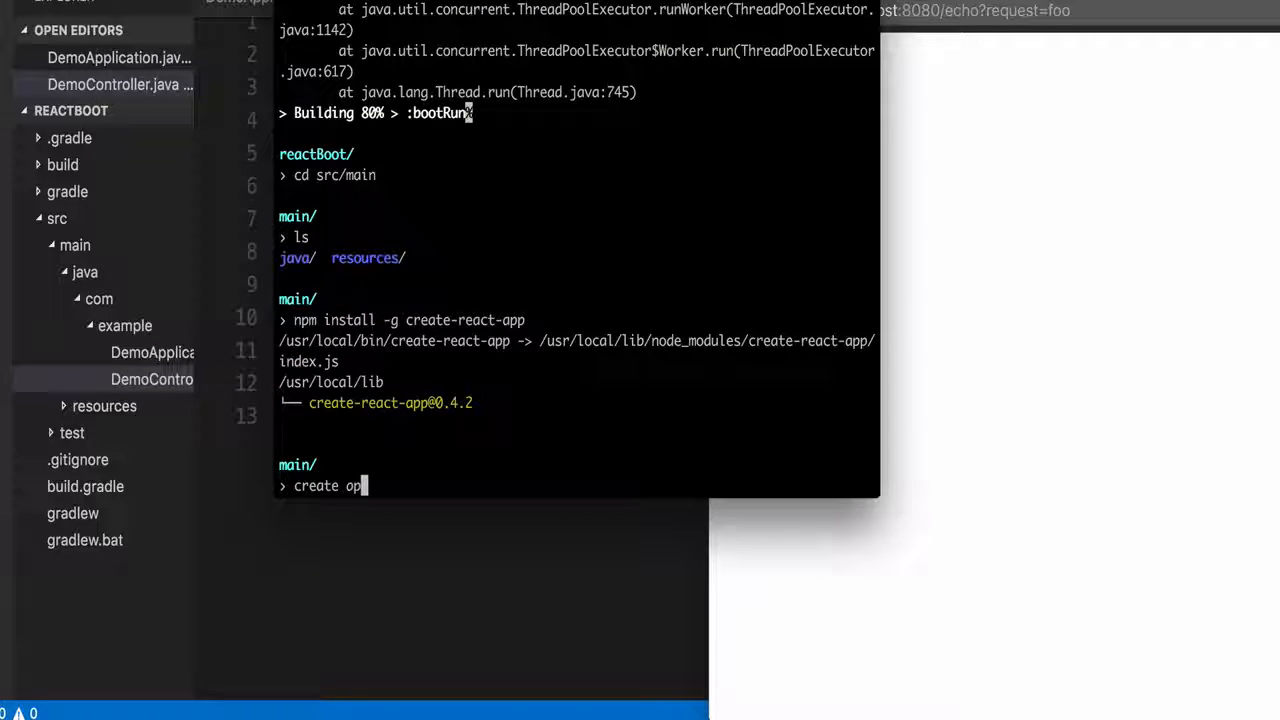
type("reate-react-app s")
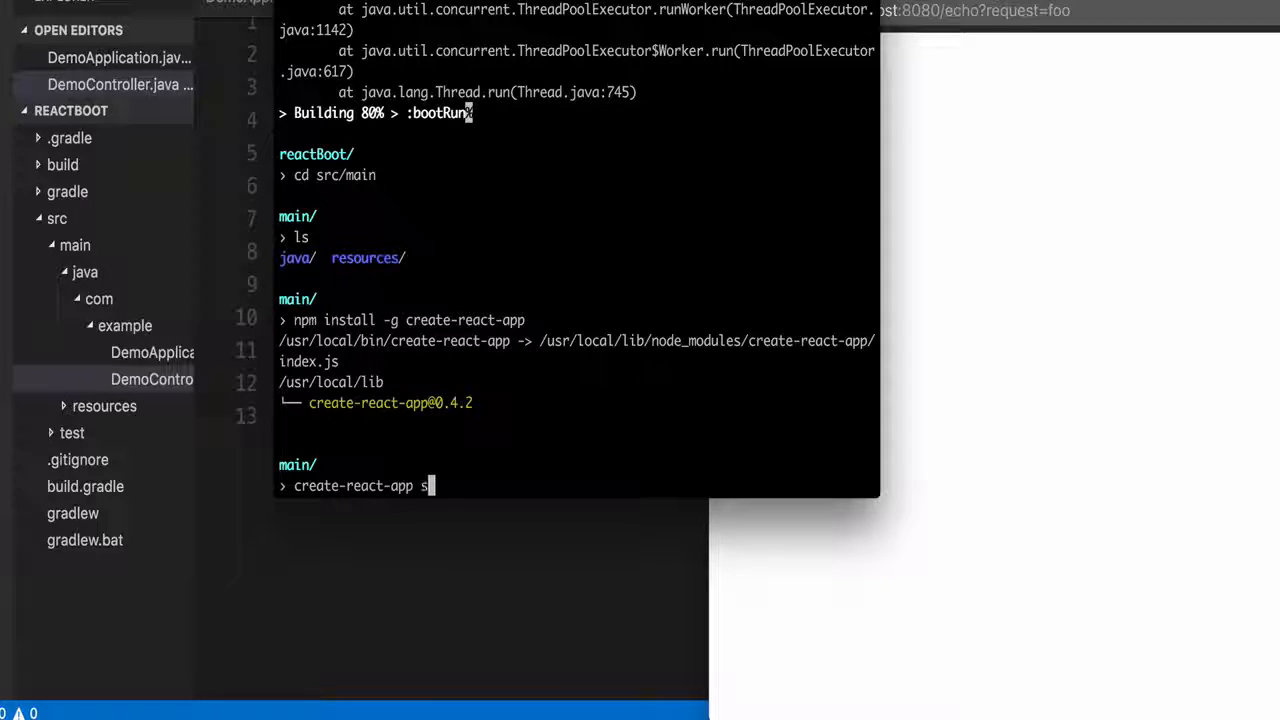
key("Return")
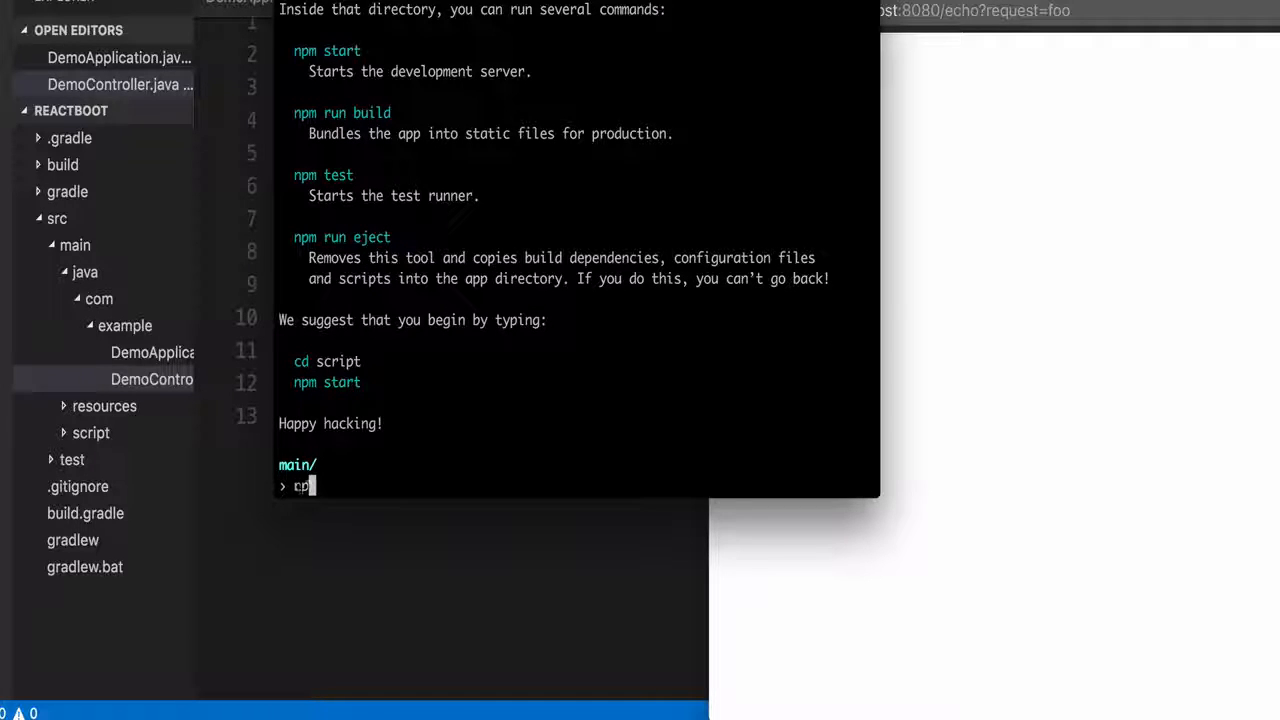
type("cd script")
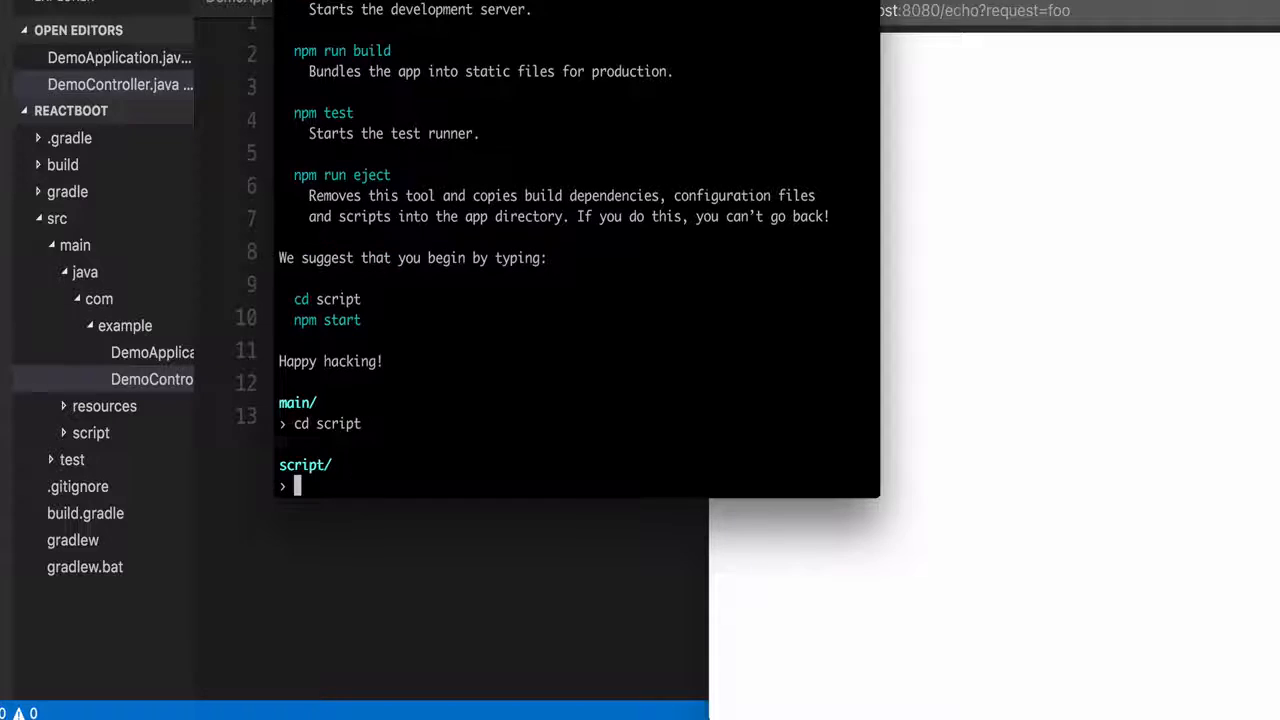
Start the React dev server with npm start to serve localhost:3000
type("npm star")
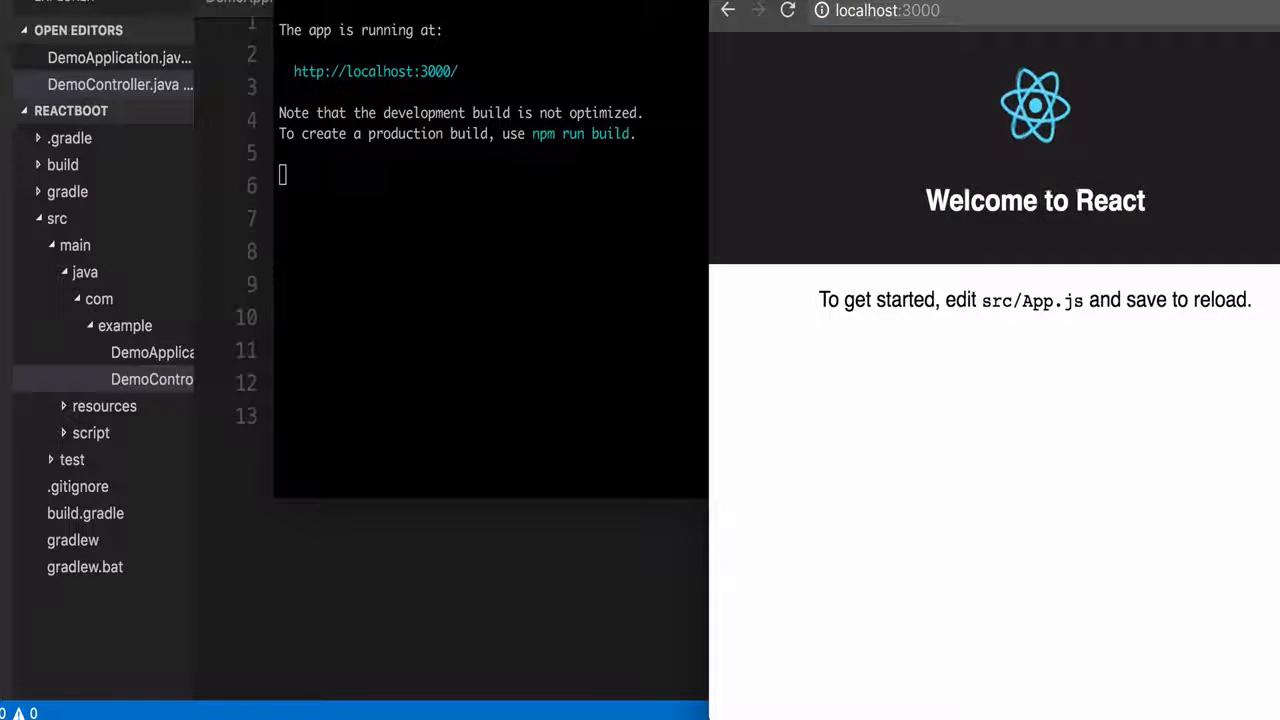
mouse_move(965, 60)
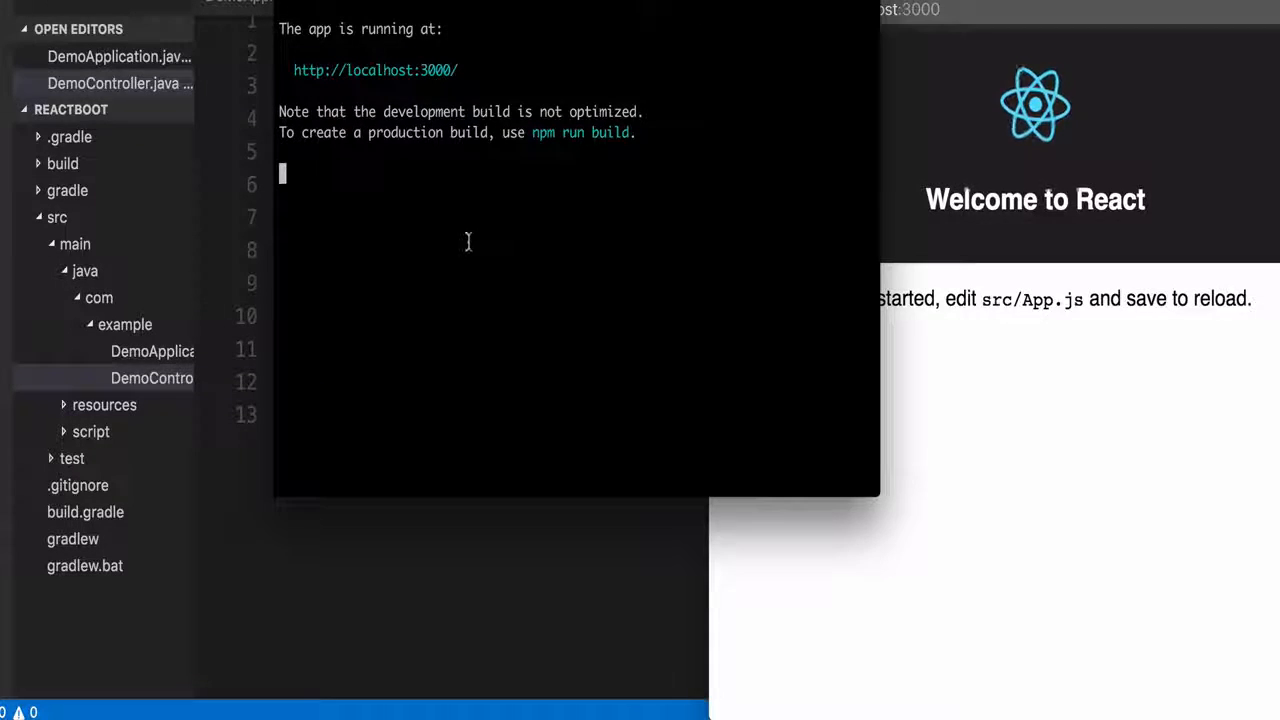
Stop the React dev server and list the script folder contents
key("ctrl+c")
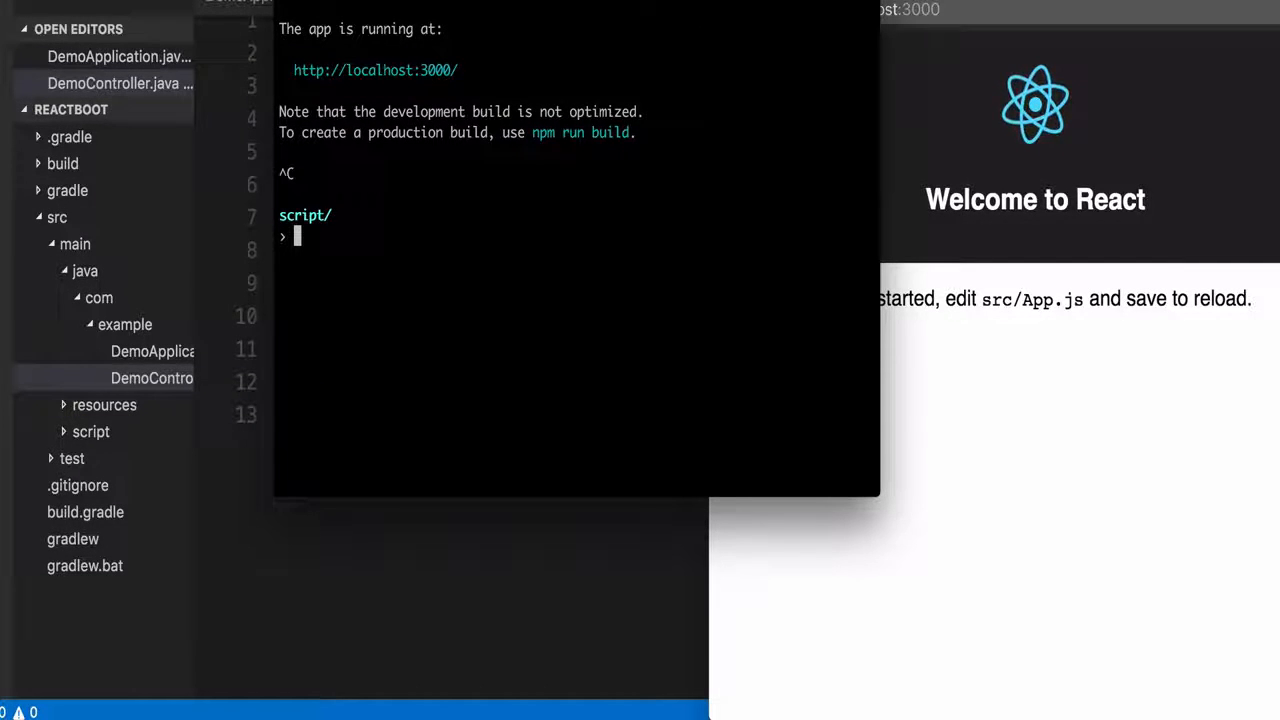
type("ls")
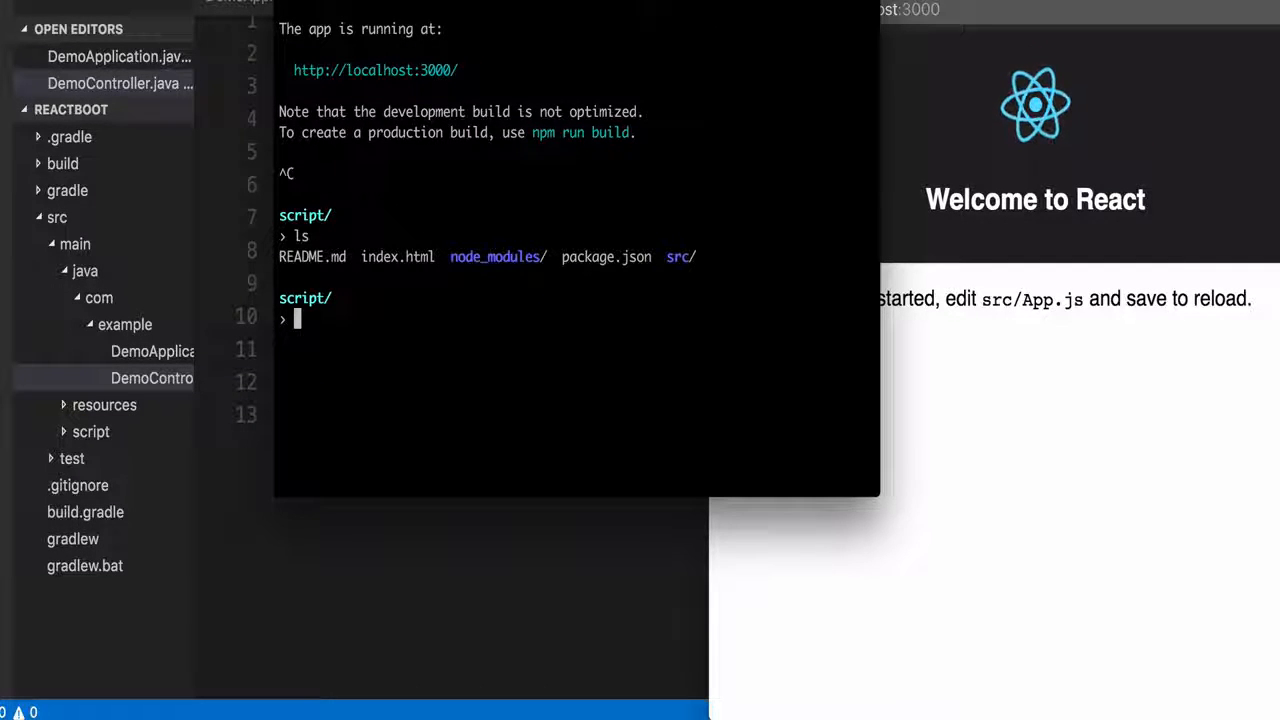
Symlink ../resources/static to ./build with ln -s
type("ln -s ../res")
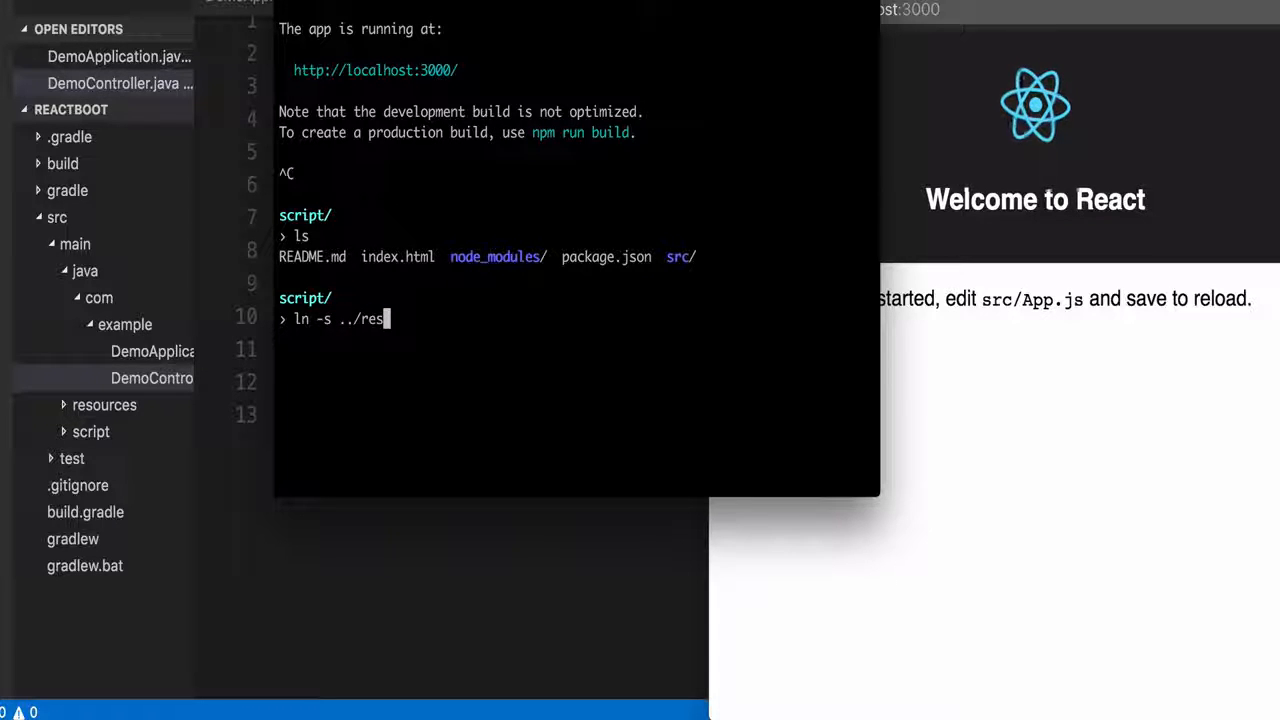
type("oucres")
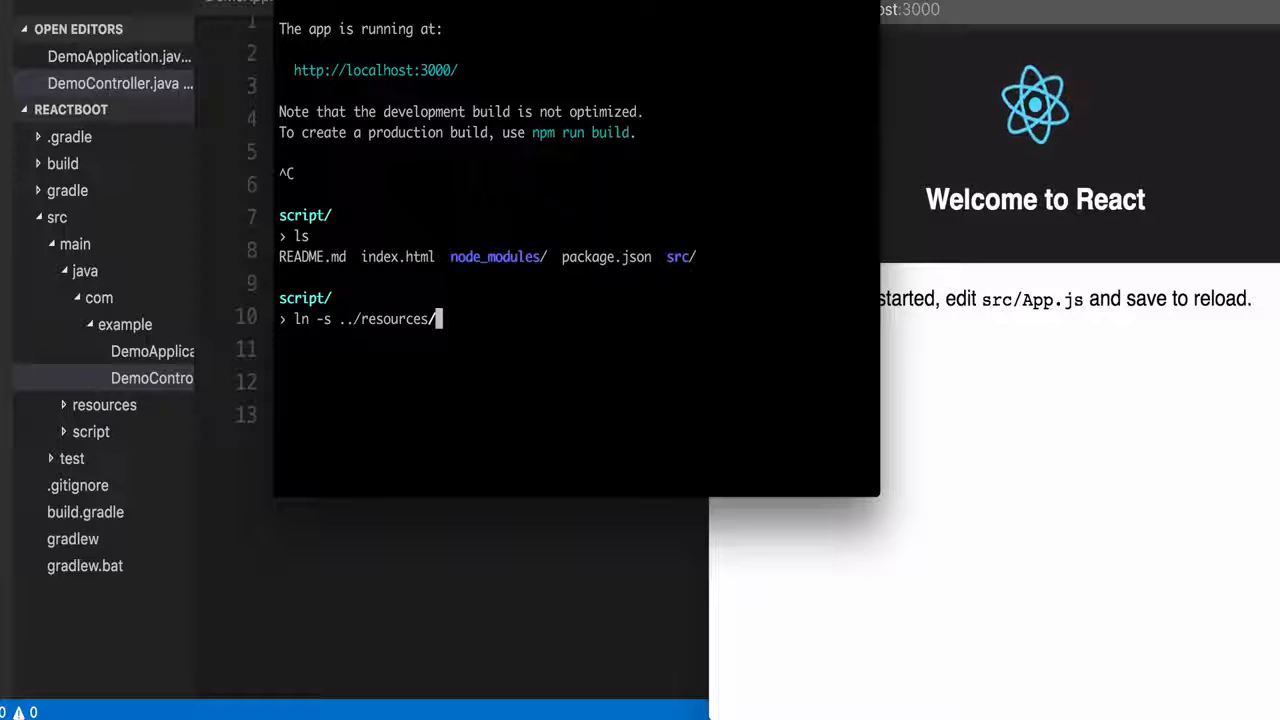
type("static")
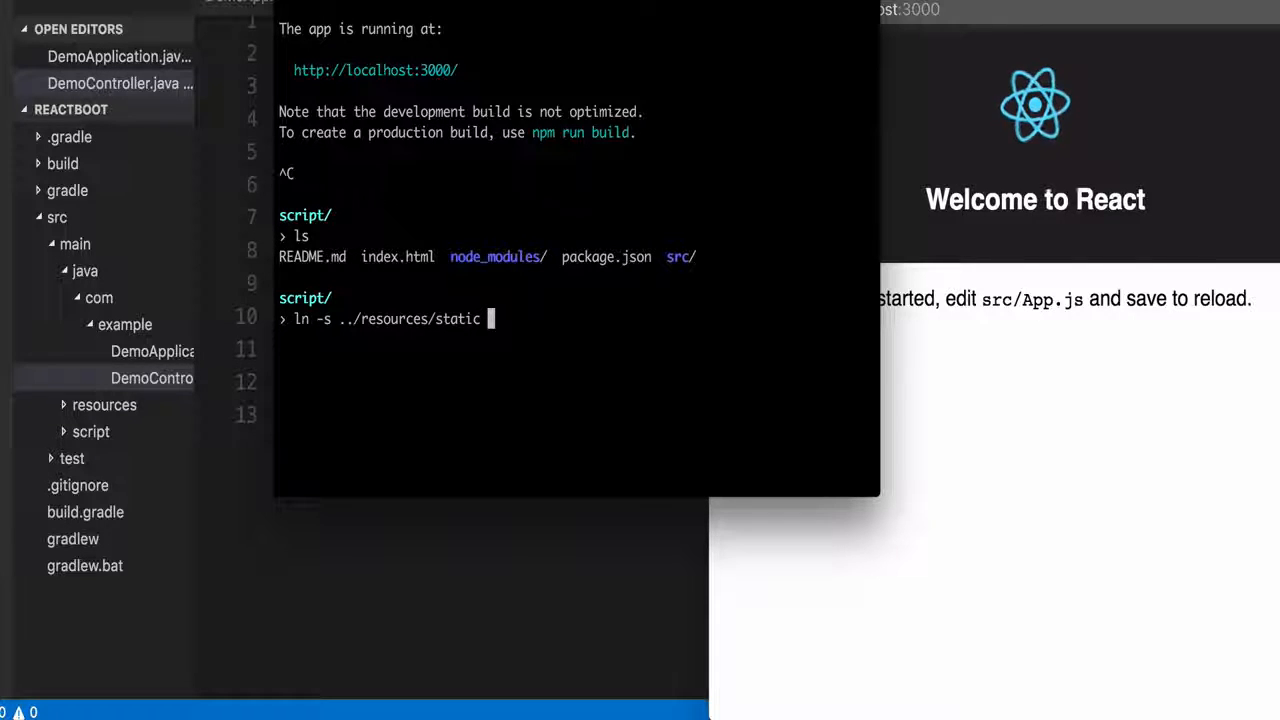
type("./bi")
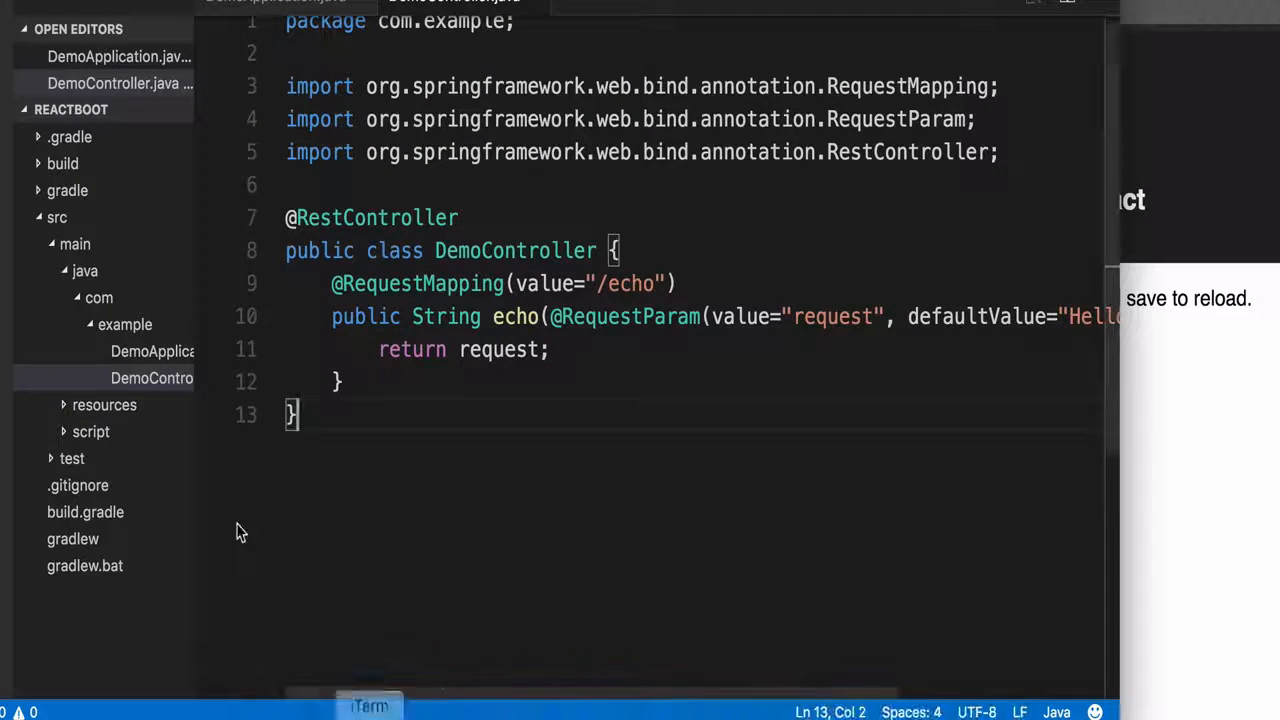
mouse_move(91, 431)
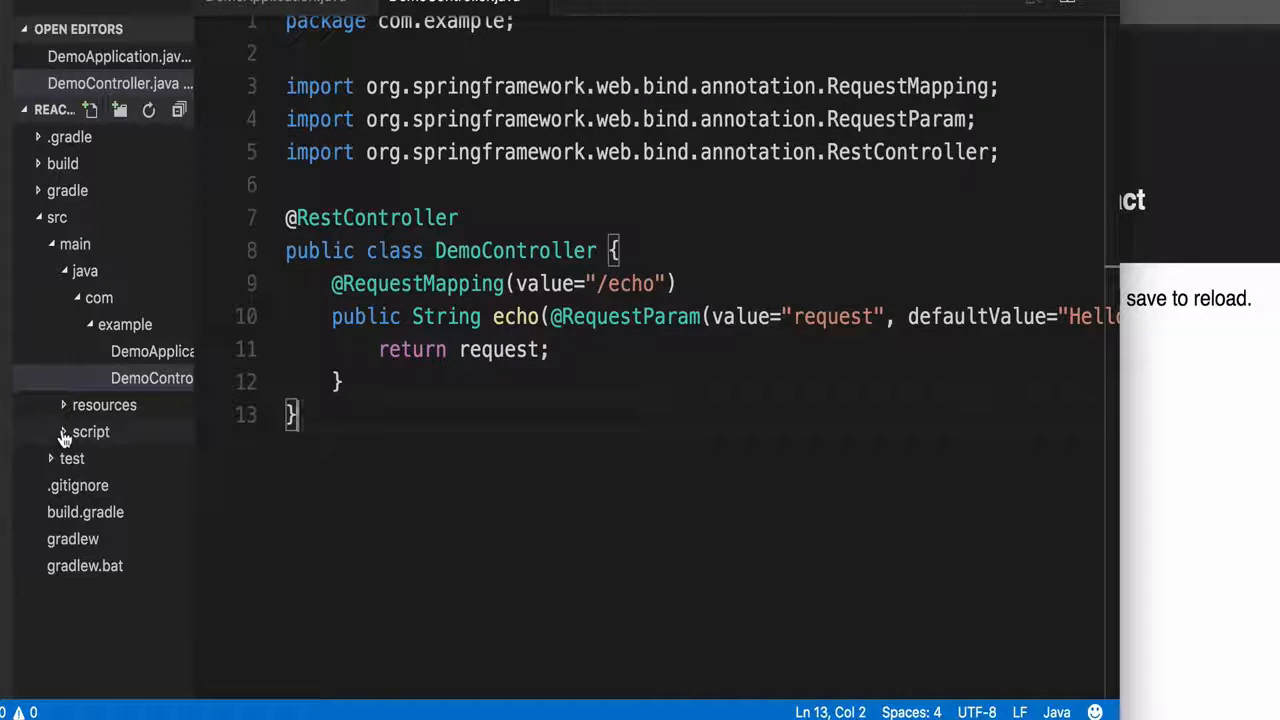
Expand the script folder in the Explorer sidebar
left_click(91, 431)
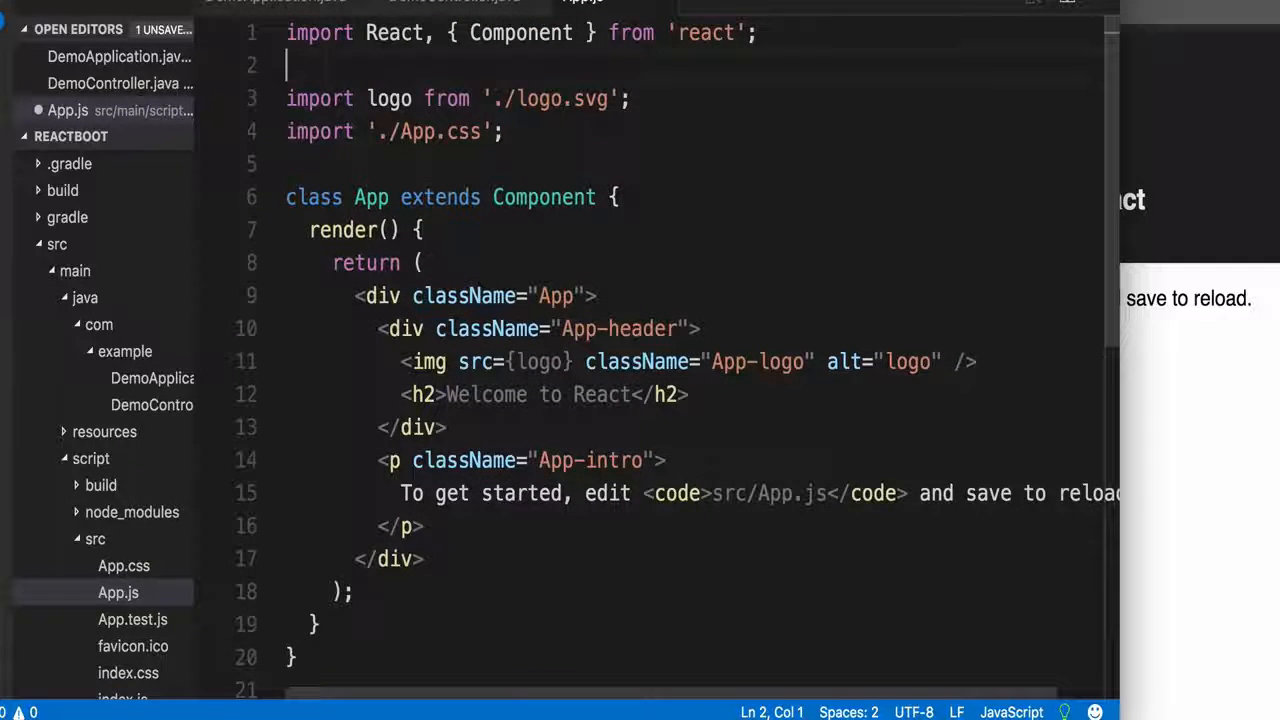
Add import 'whatwg-fetch'; as line 2 of App.js
type("fet")
type("im")
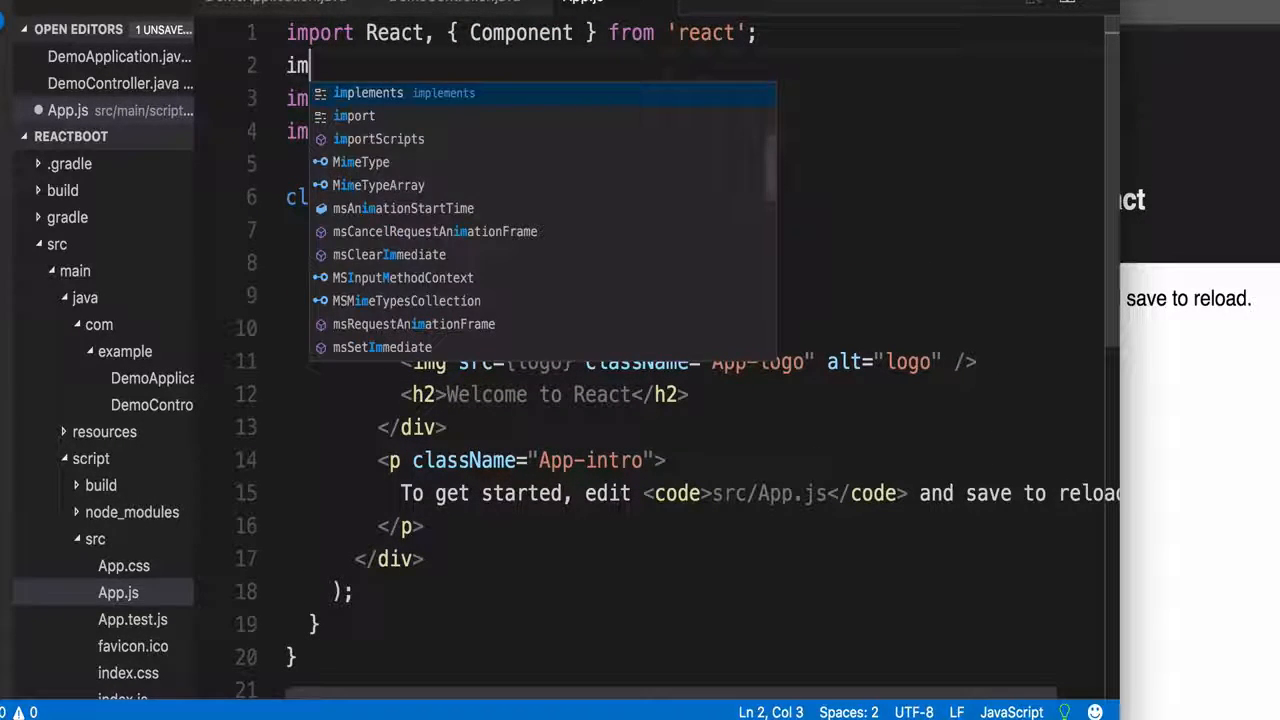
type("port 'whatwg-fetch';")
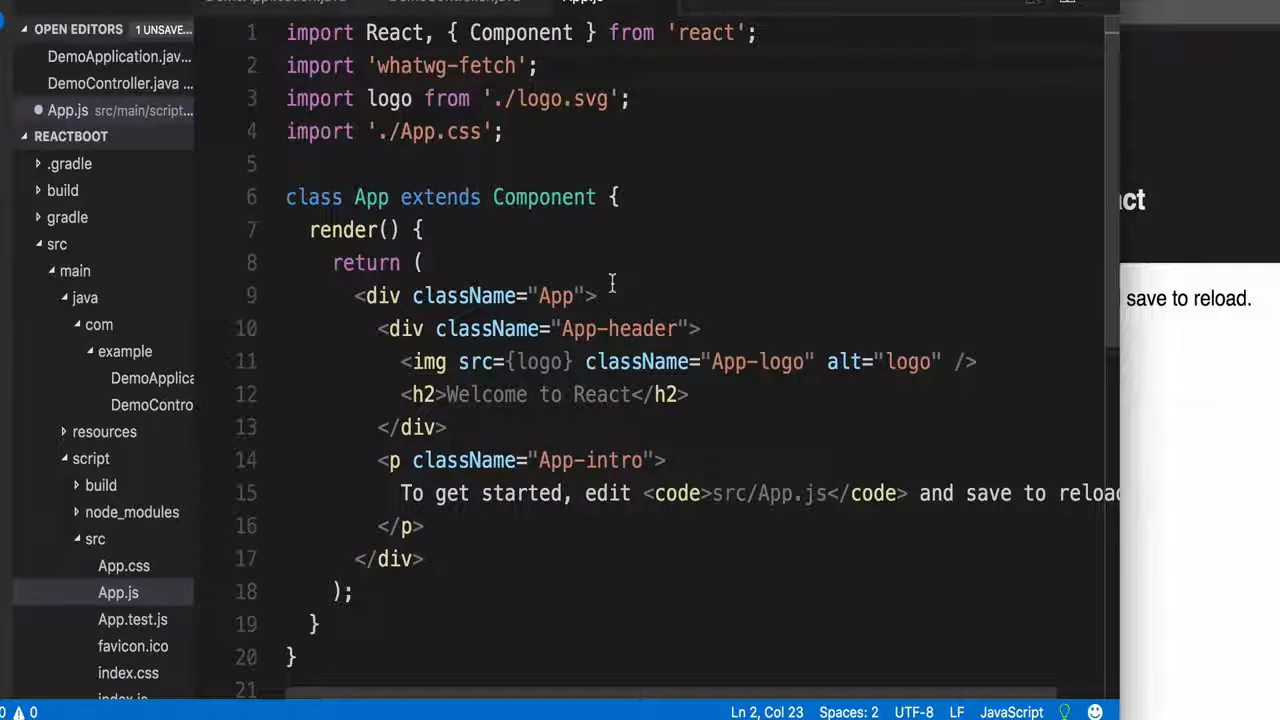
scroll("down", 3)
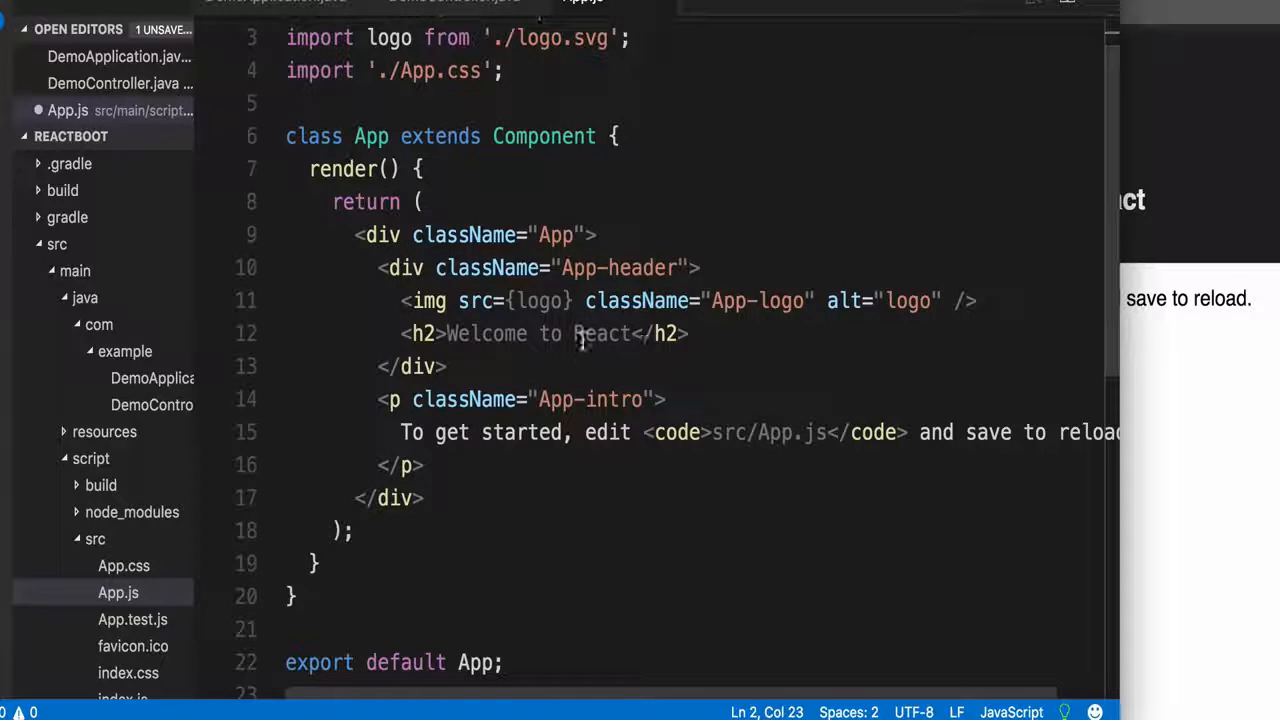
Change the h2 heading to 'Do you hear an echo?'
double_click(600, 333)
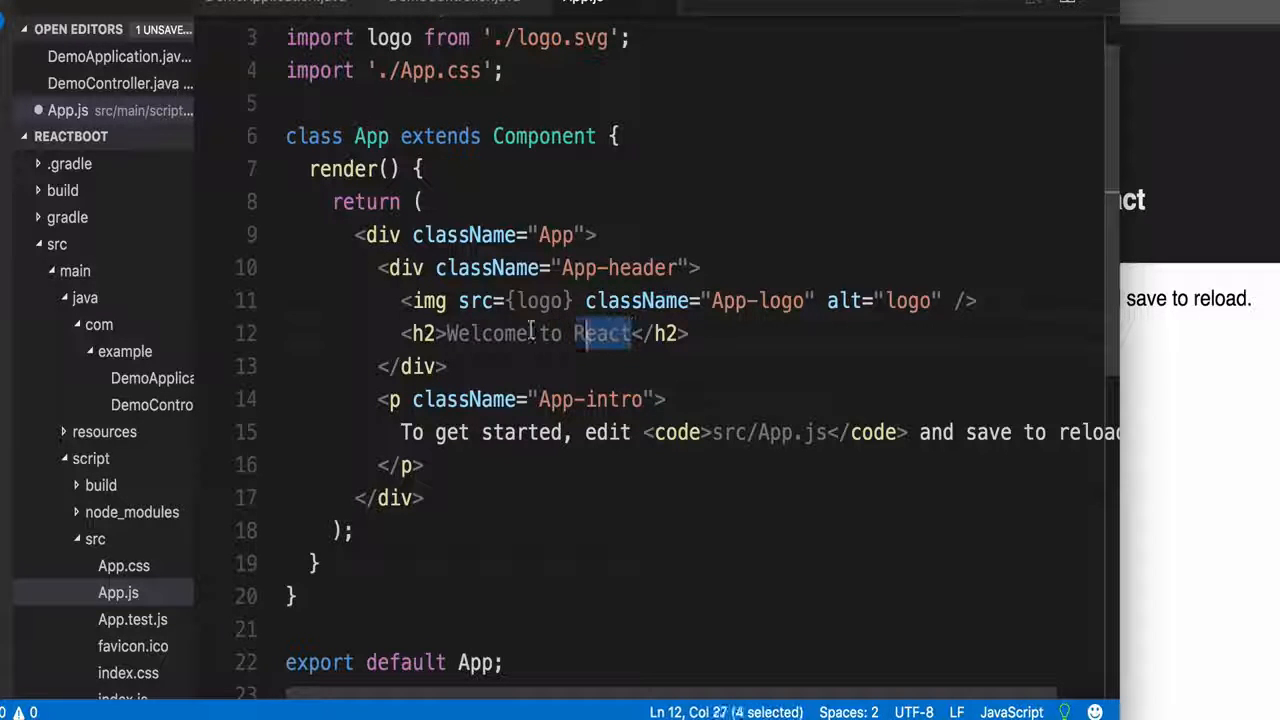
type("Do </h2>")
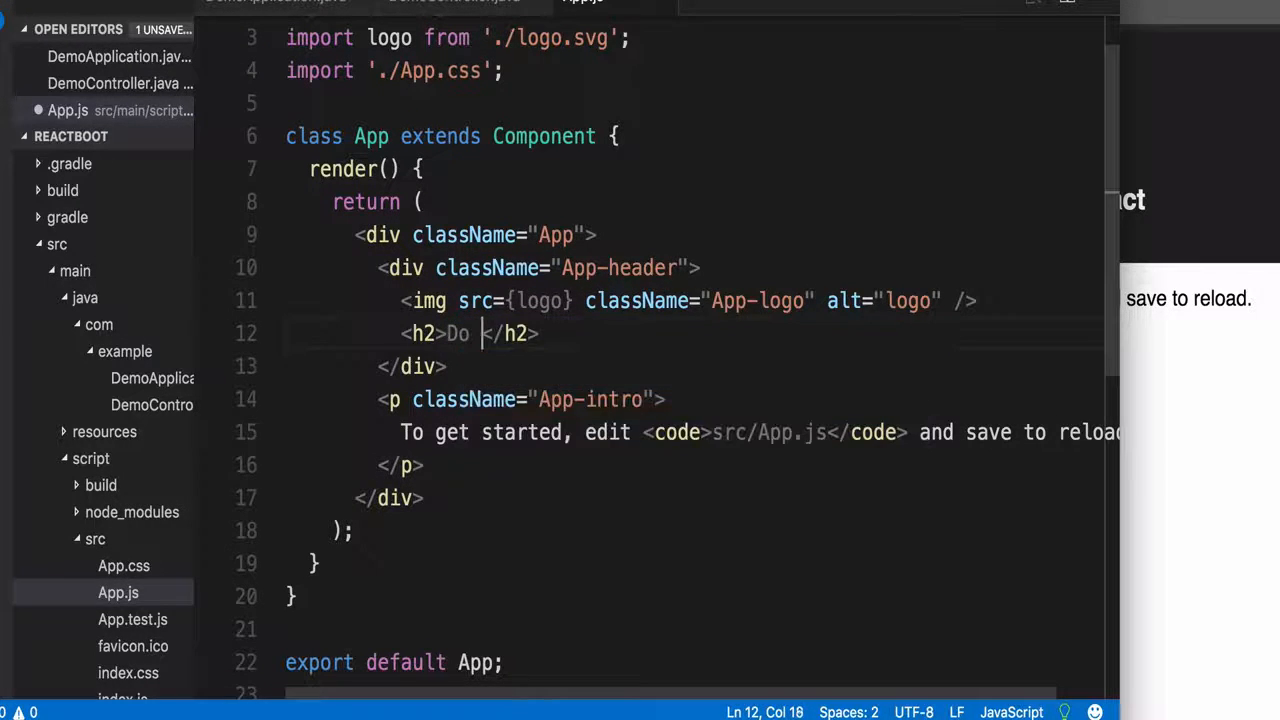
type("you hear an")
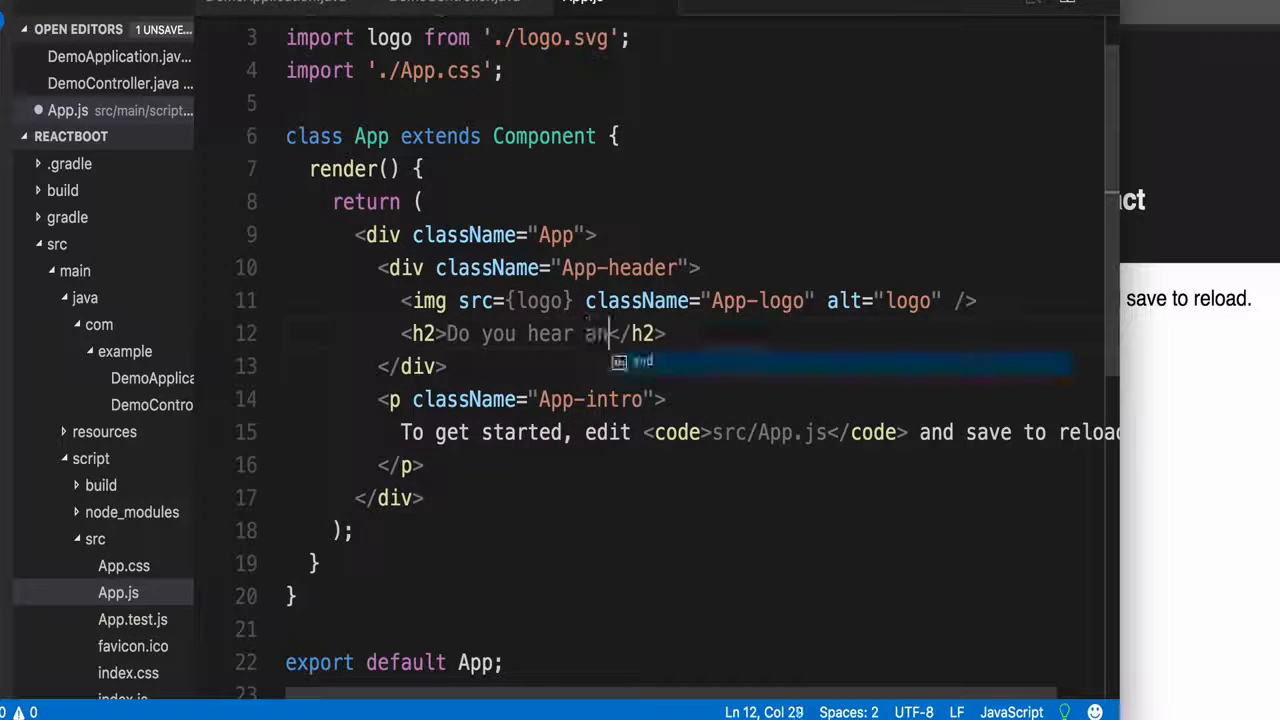
type("echo?")
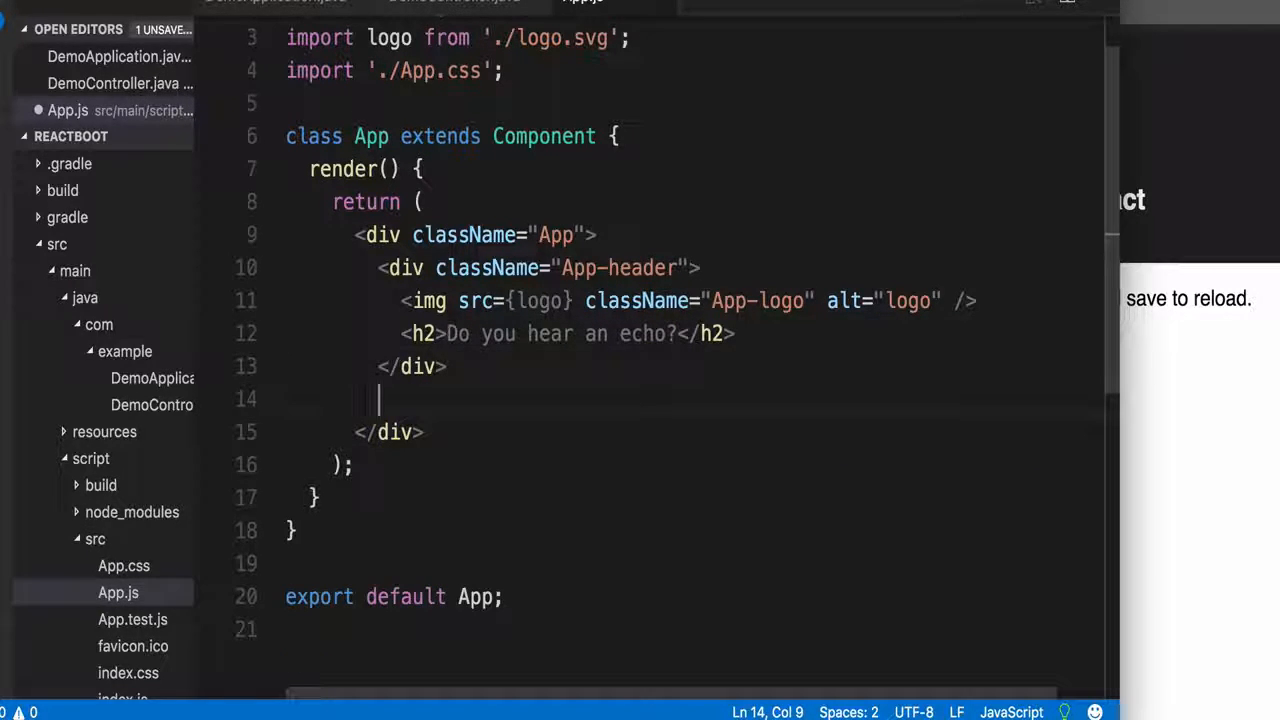
Replace the intro paragraph with the Echo form snippet
type("form")
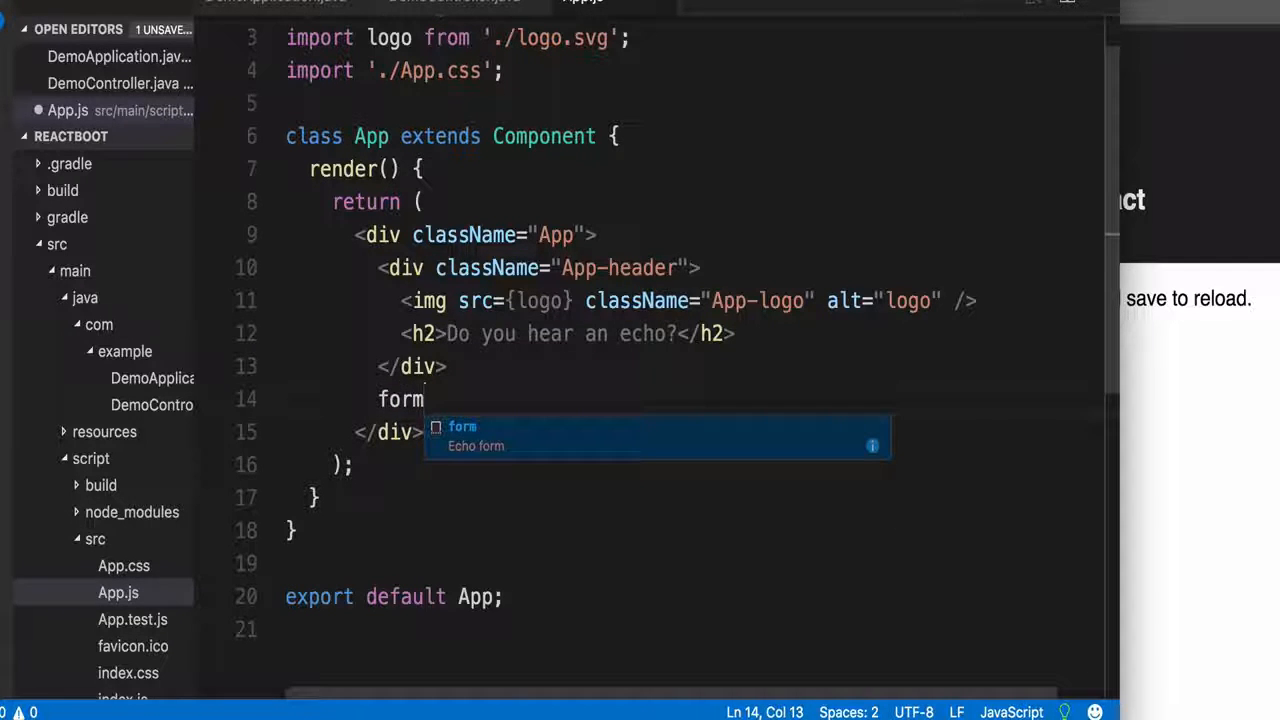
key("Tab")
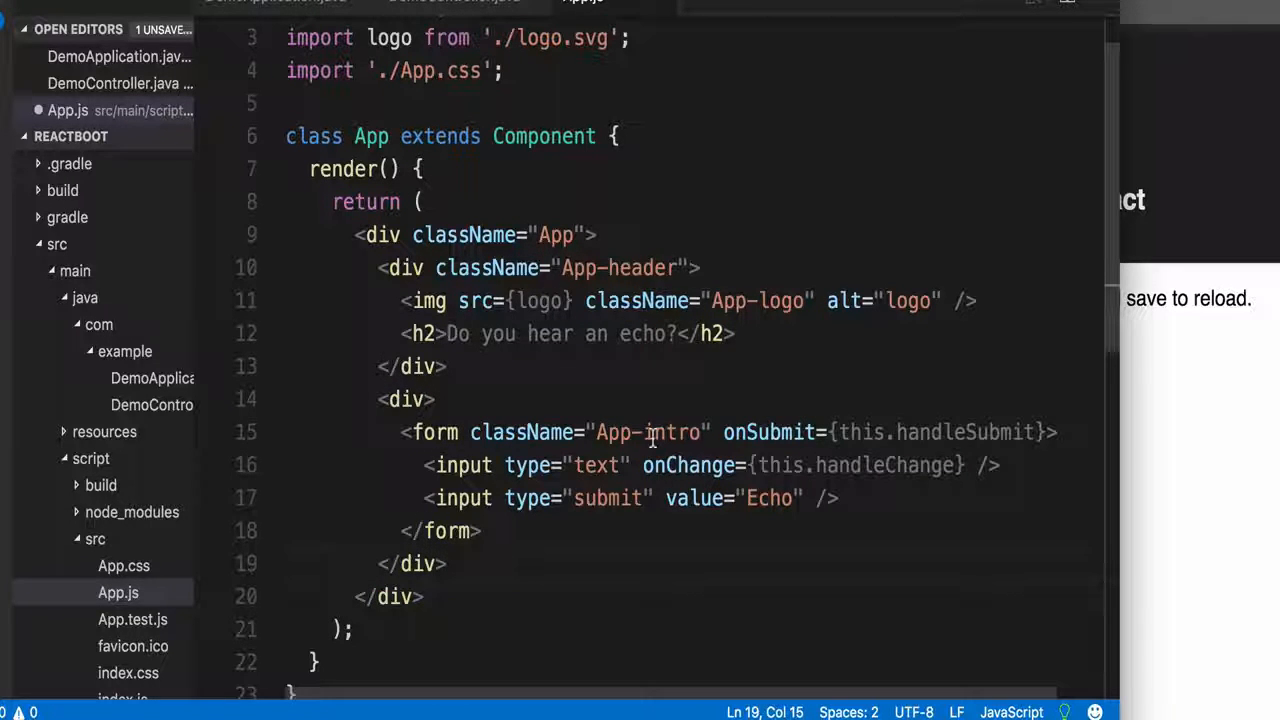
left_click(893, 432)
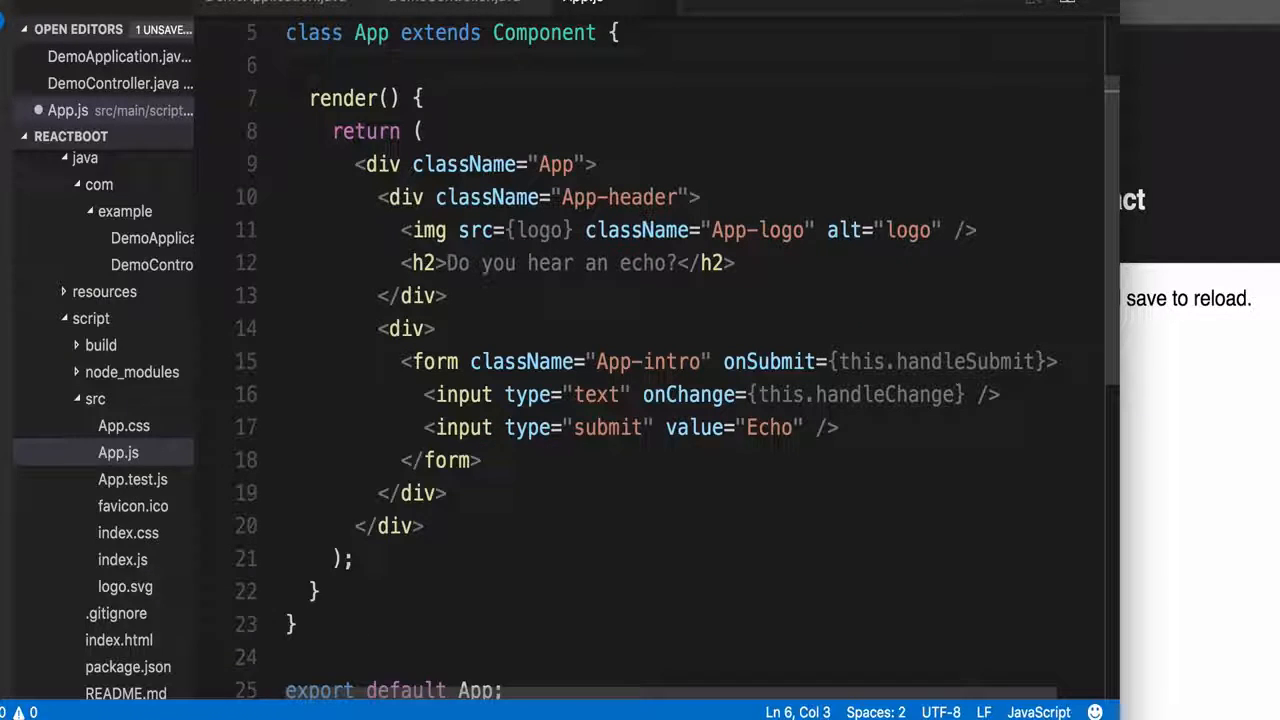
Add handleChange and handleSubmit snippets, making the fetch URL a $ template string
type("hc")
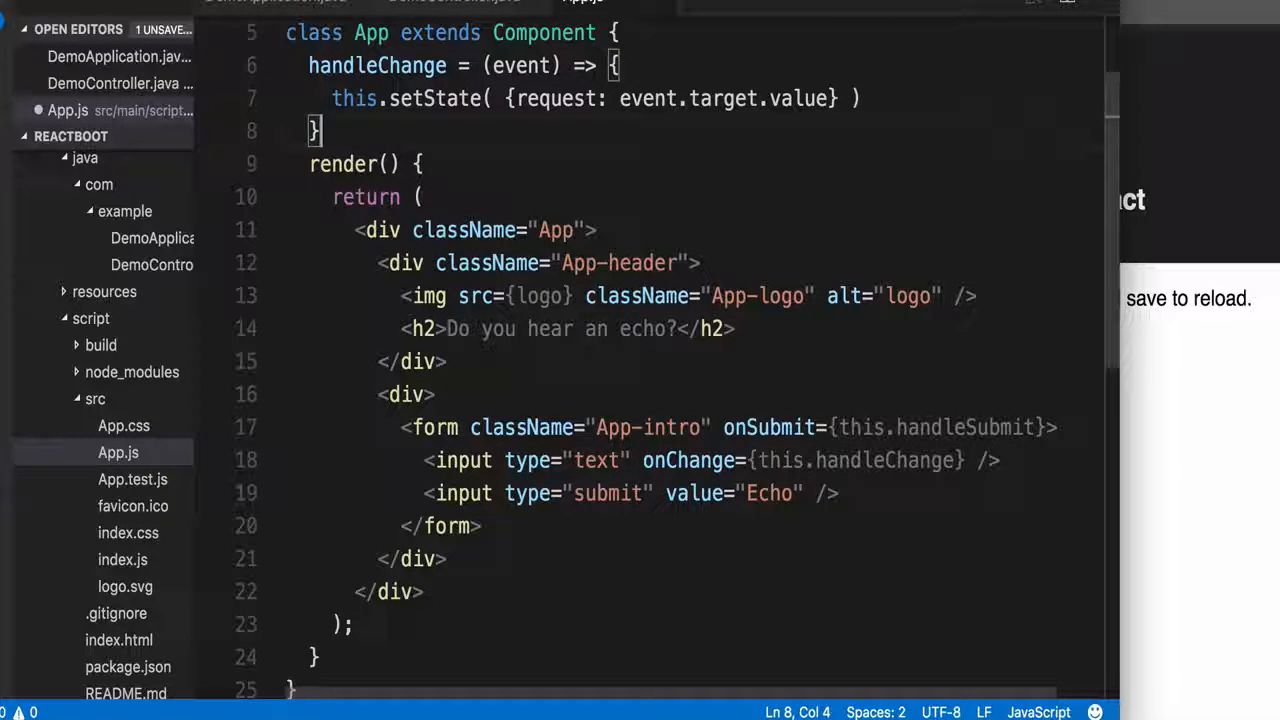
type("hs")
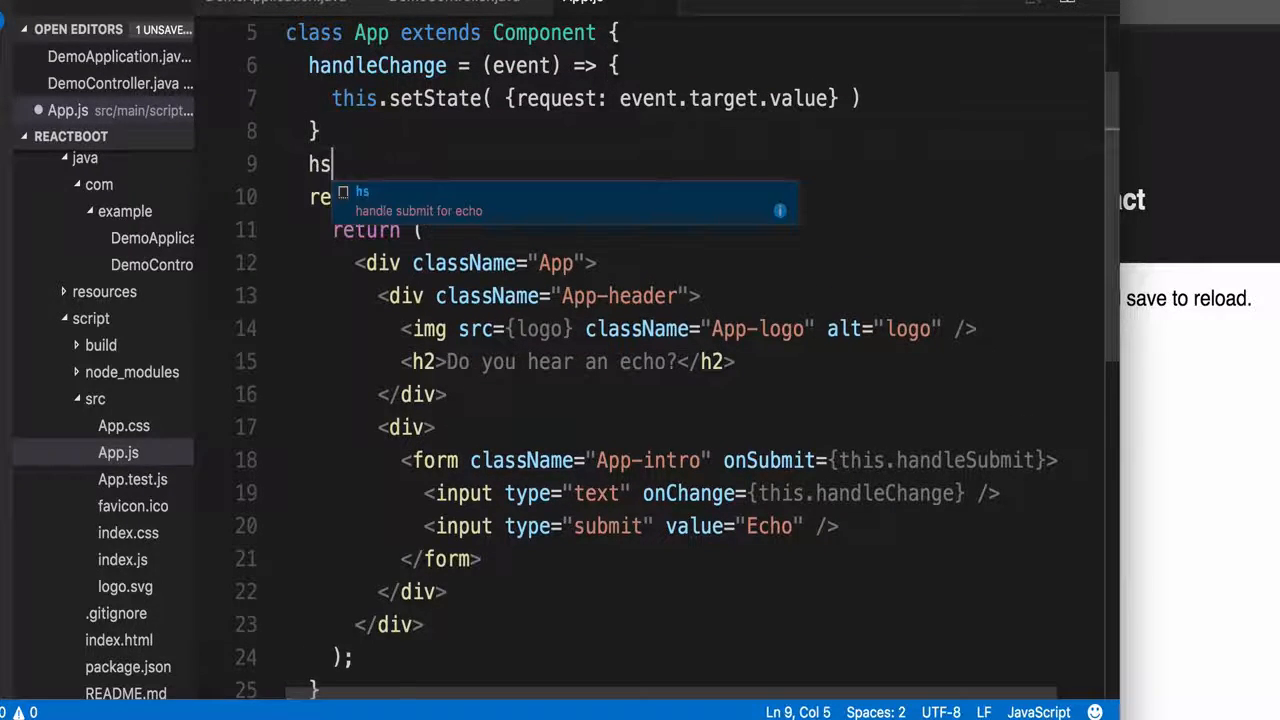
key("Tab")
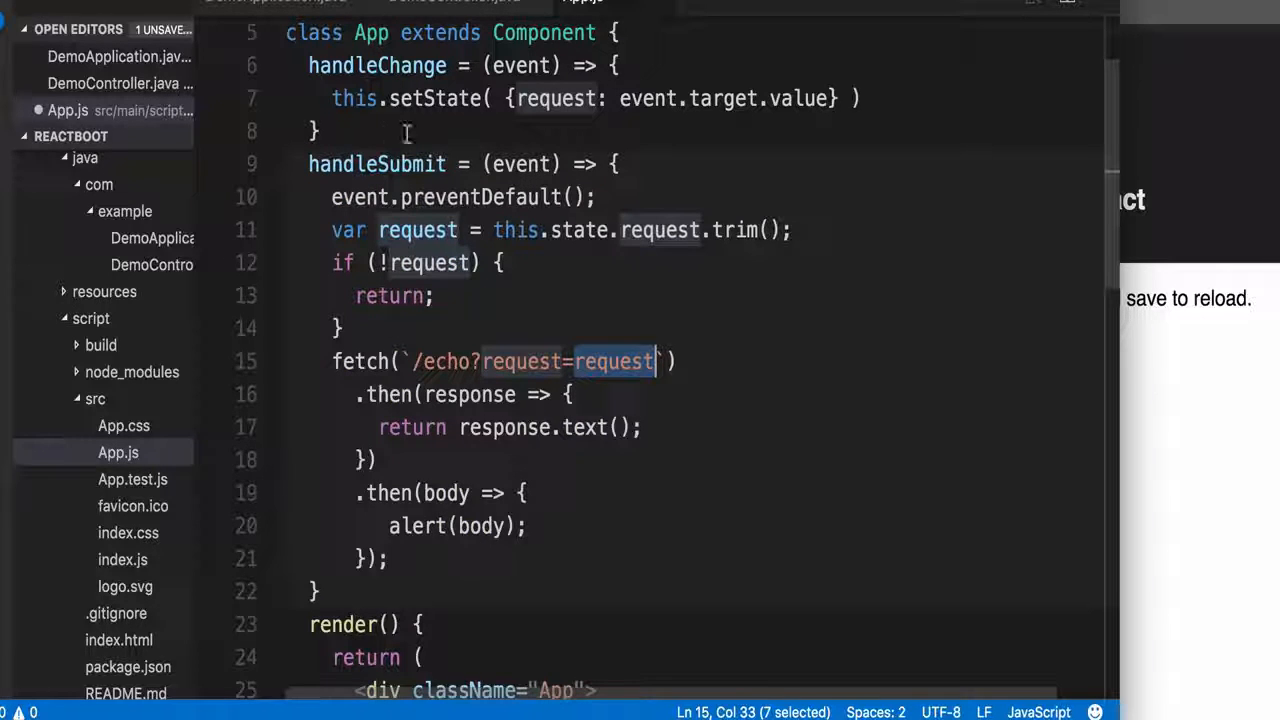
scroll("down", 3)
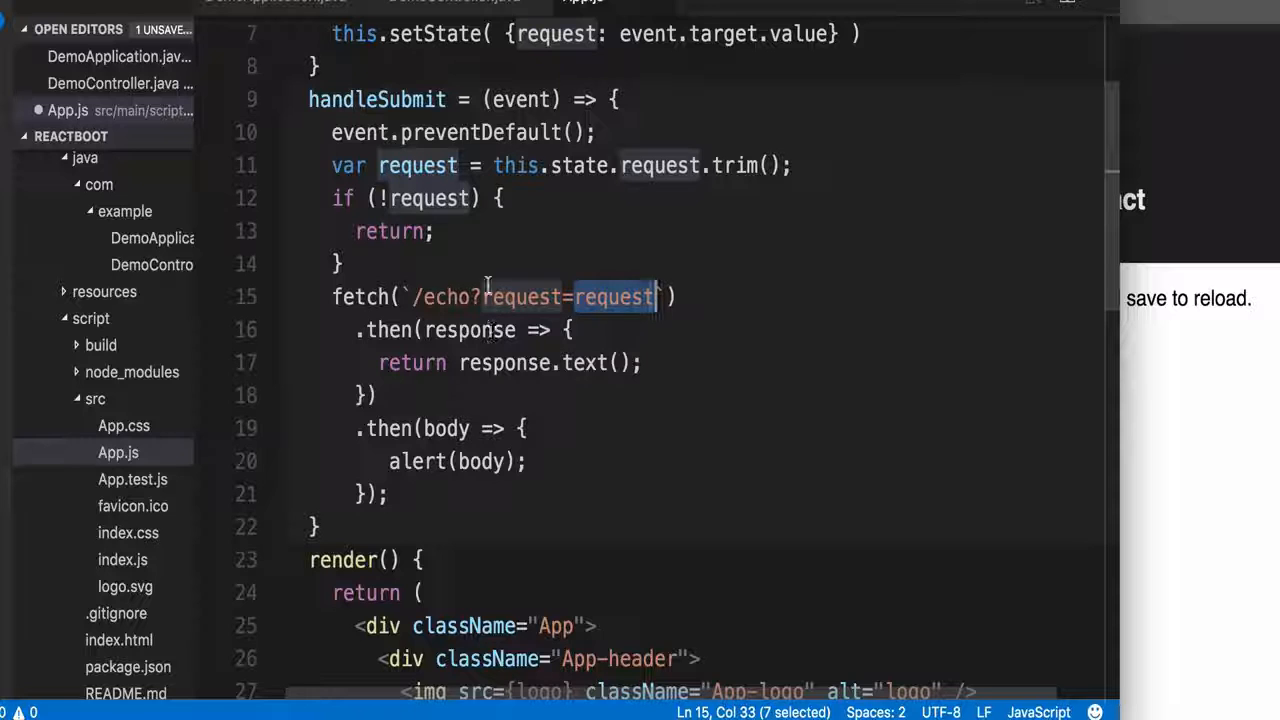
type("$")
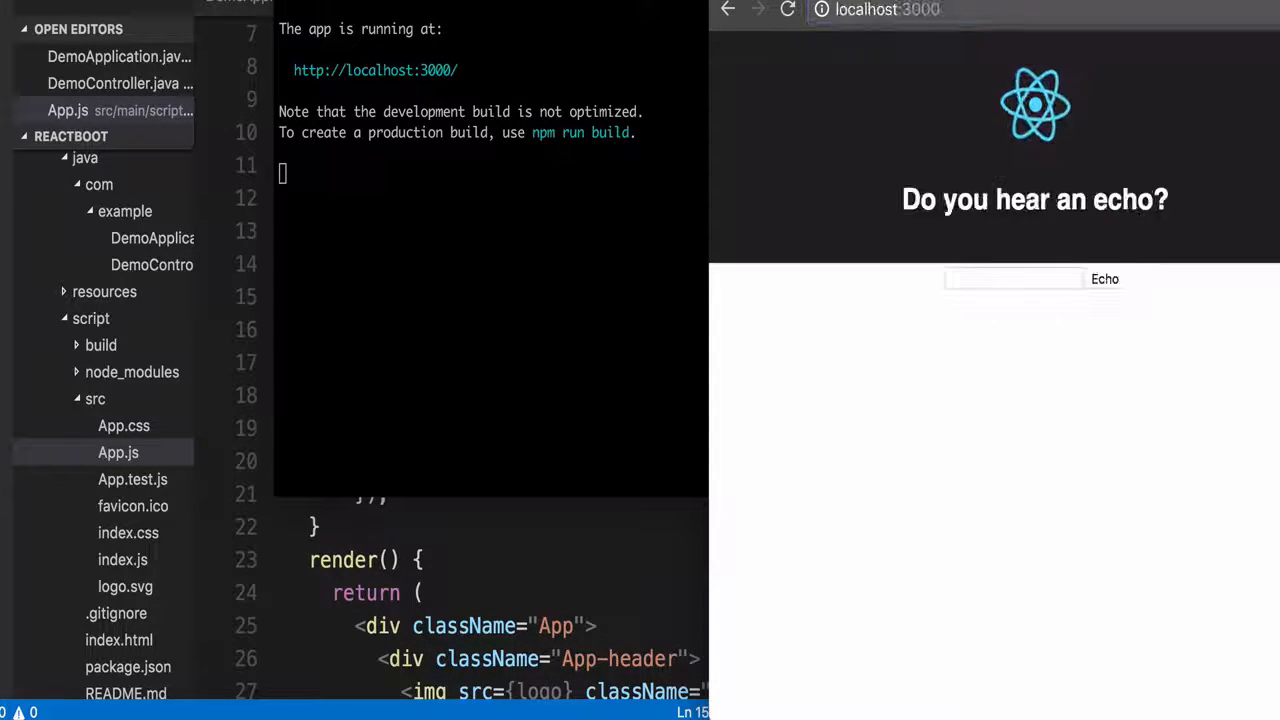
Focus the Terminal to run the script app with npm start at localhost:3000
left_click(1012, 279)
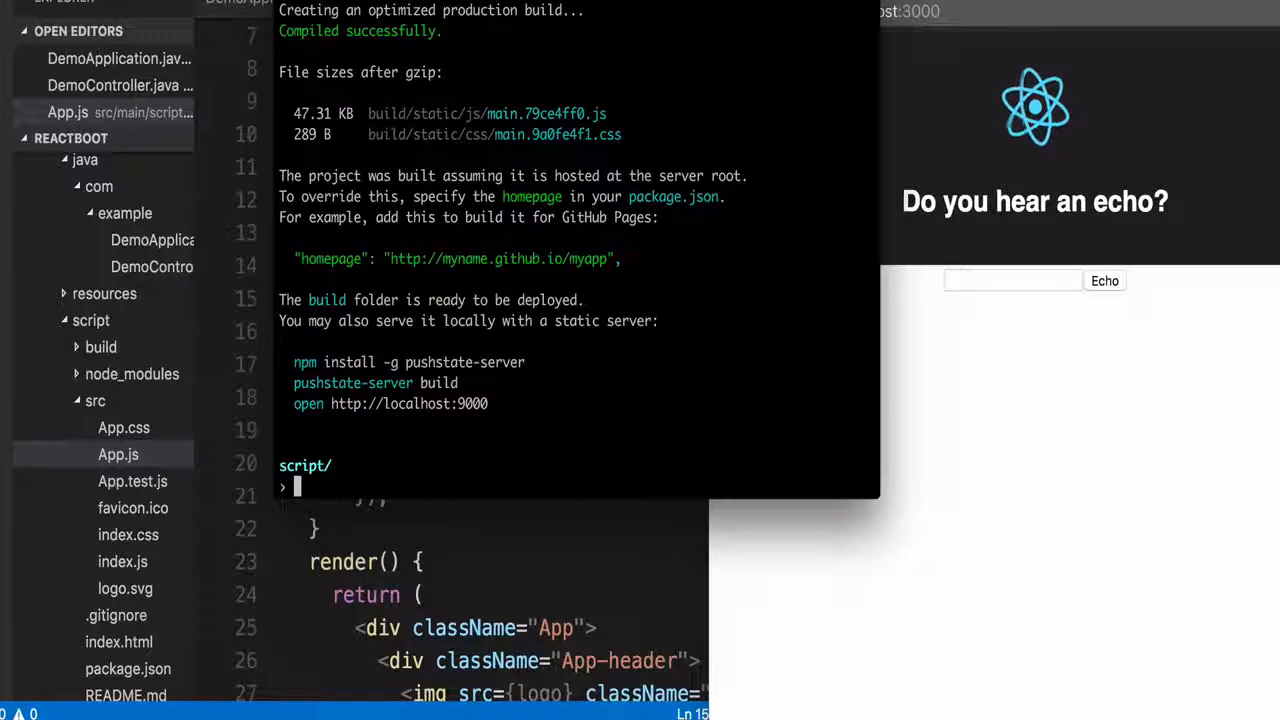
Return from the script folder to the reactBoot project root with cd ../../.
type("cd ../../.")
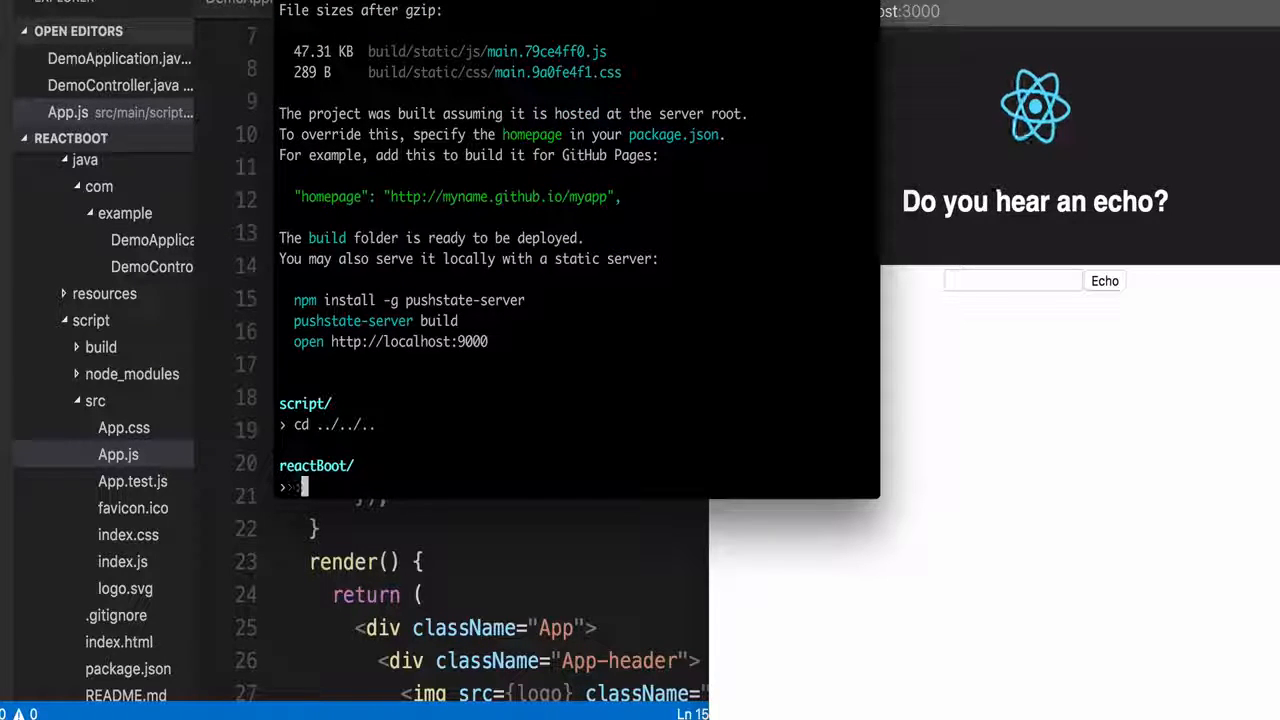
Run ./gradlew build in reactBoot to a successful build, then begin the java command
type("./gradlew")
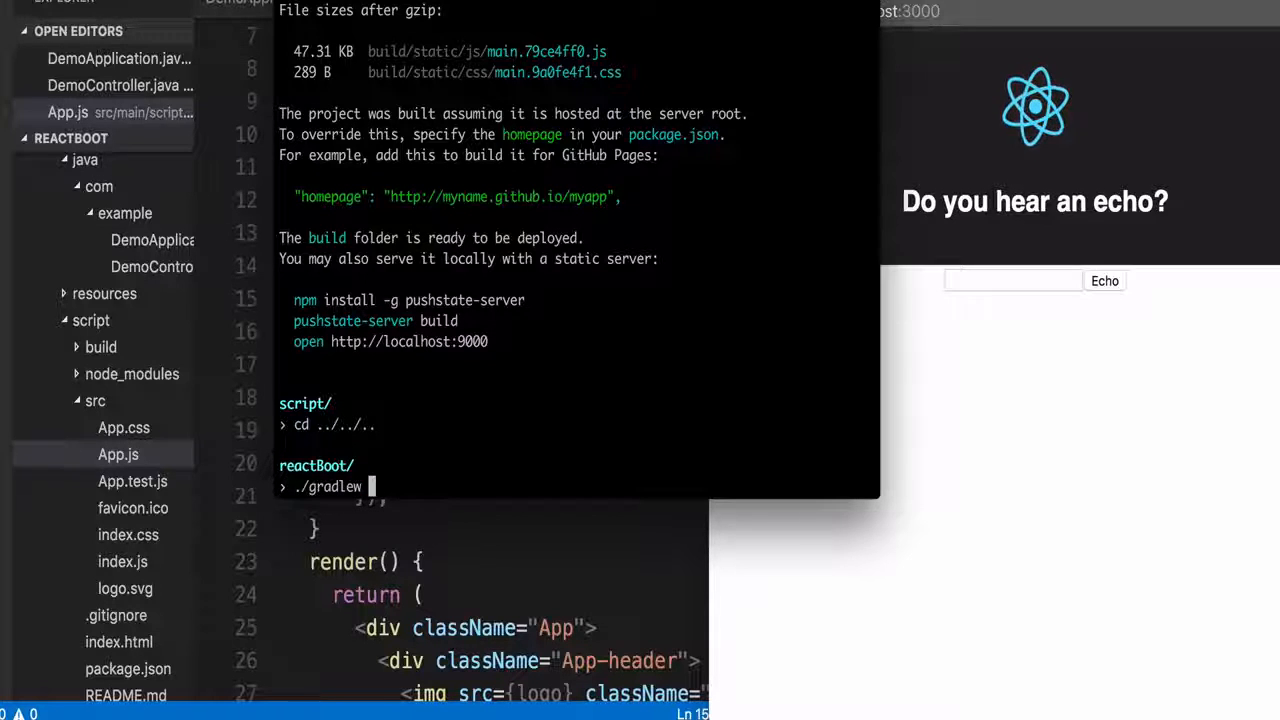
type("build")
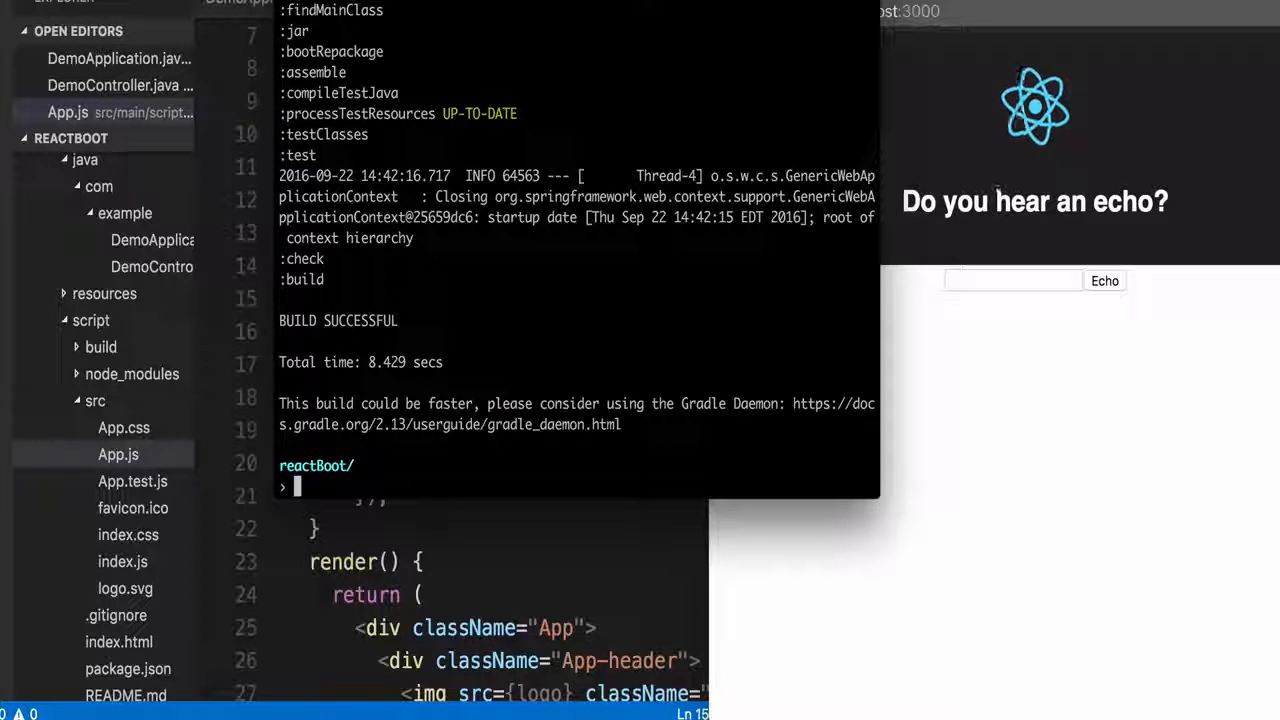
type("java -jar")
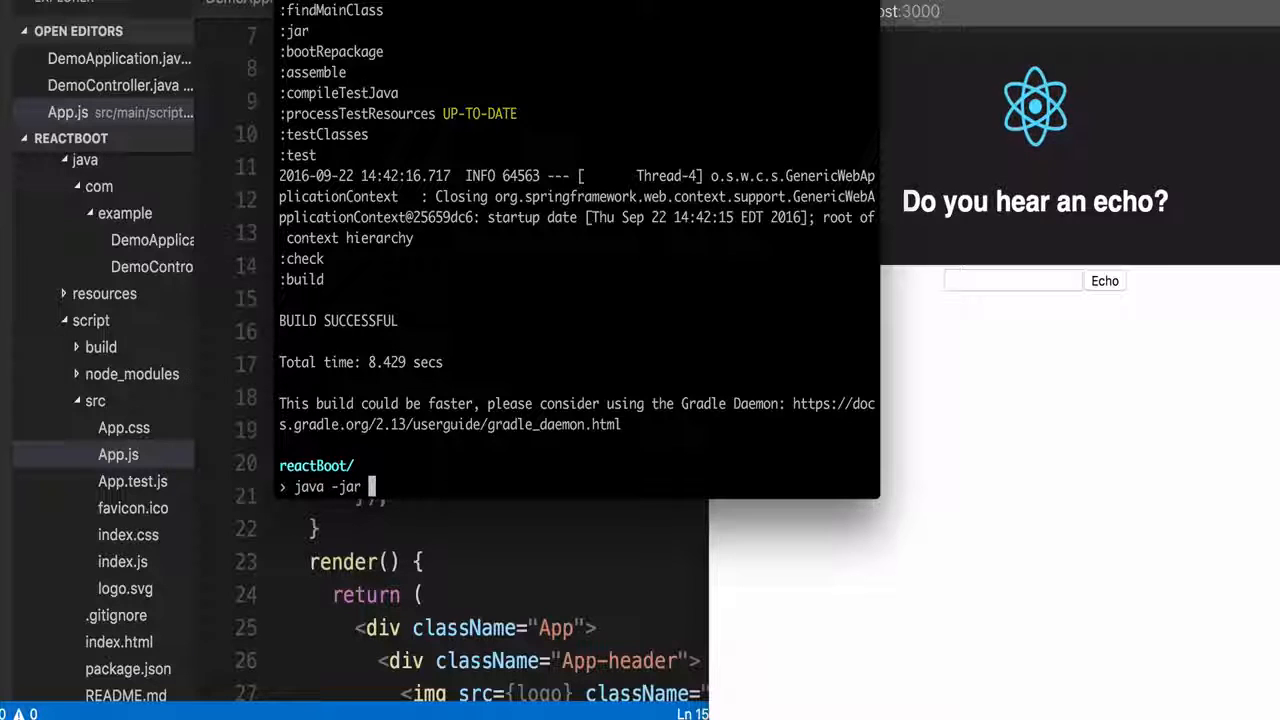
Run java -jar ./build/libs/<jar> so the app serves on port 8080
type("./build/")
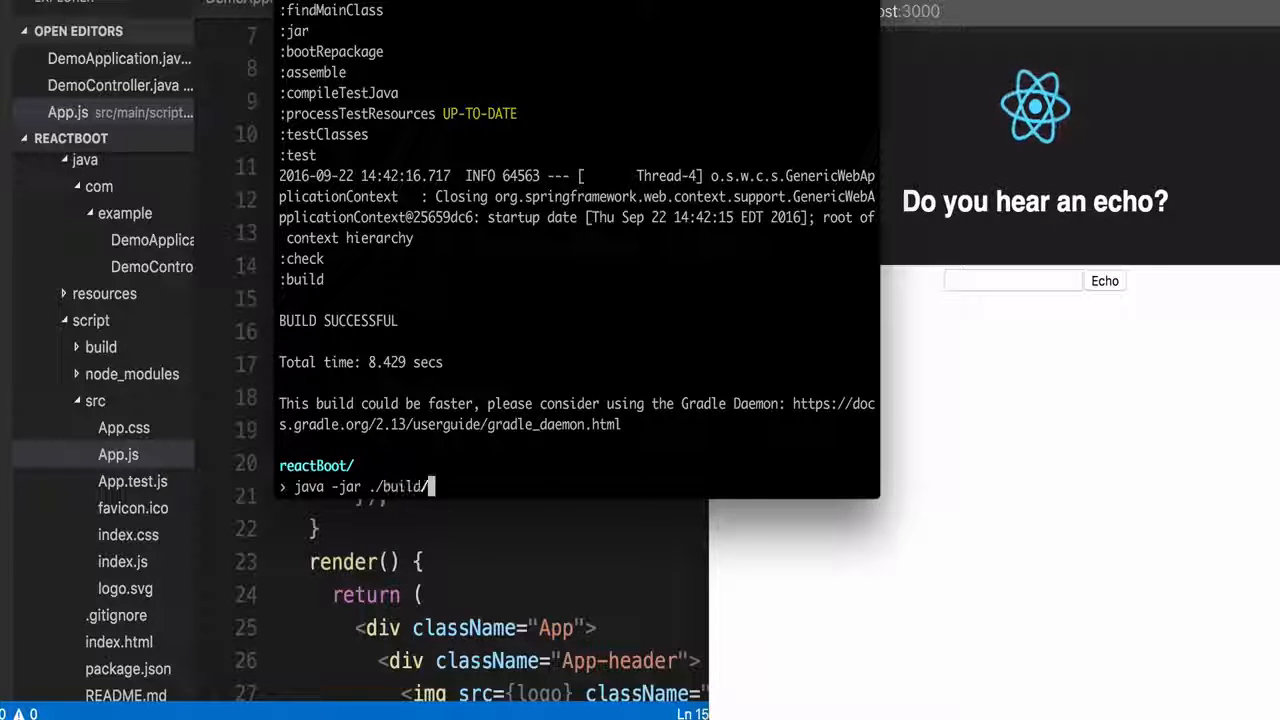
type("libs/")
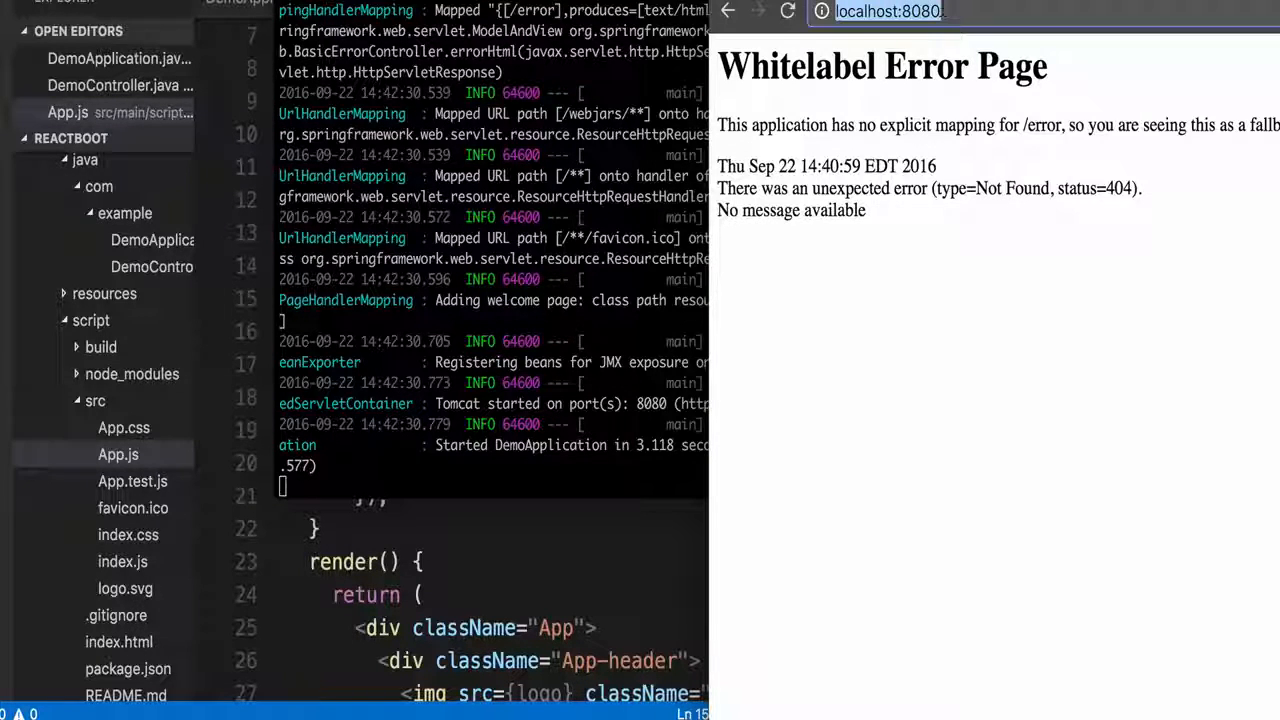
Submit "i hear you!" in the echo form at localhost:8080 and get it back in an alert
left_click(787, 11)
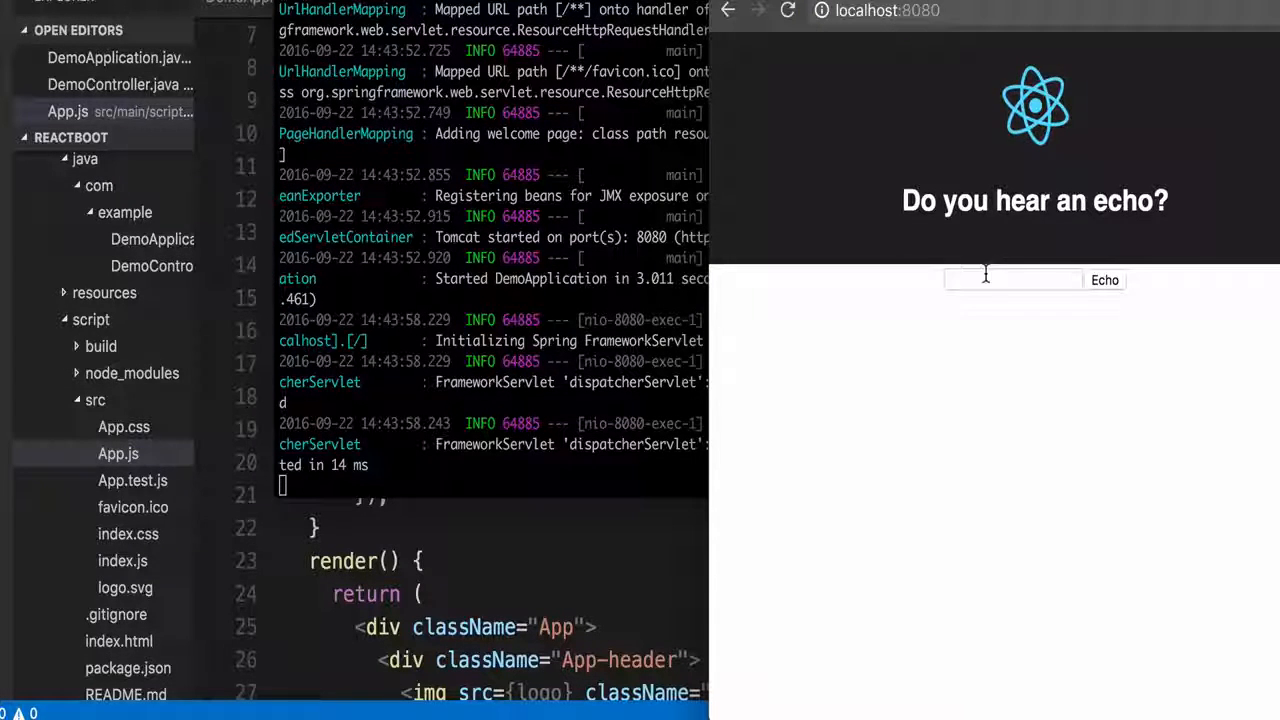
type("i hear")
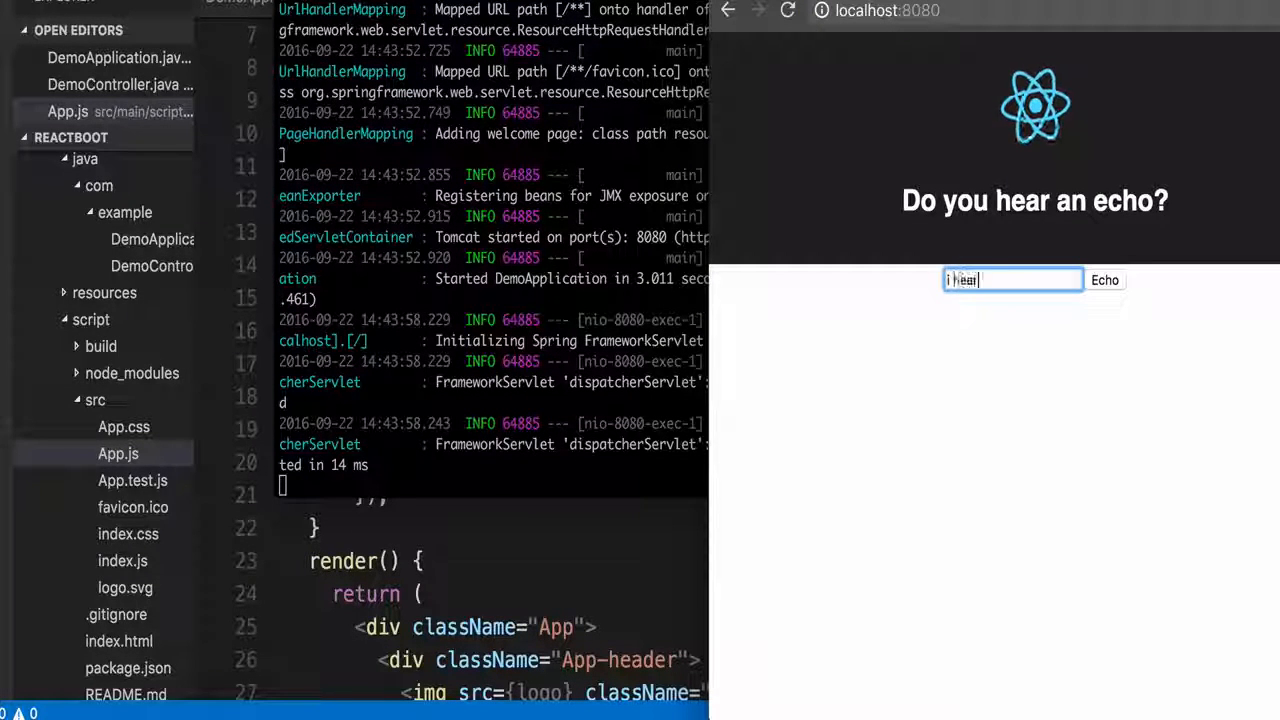
left_click(1104, 280)
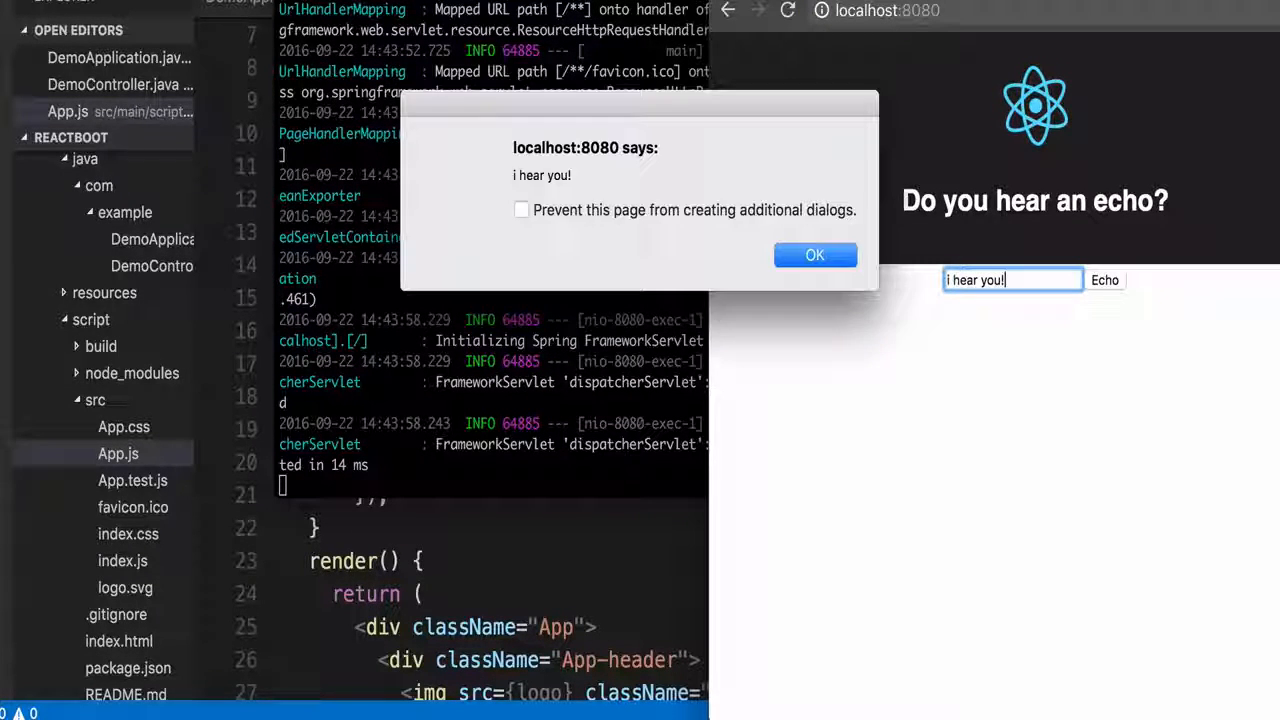